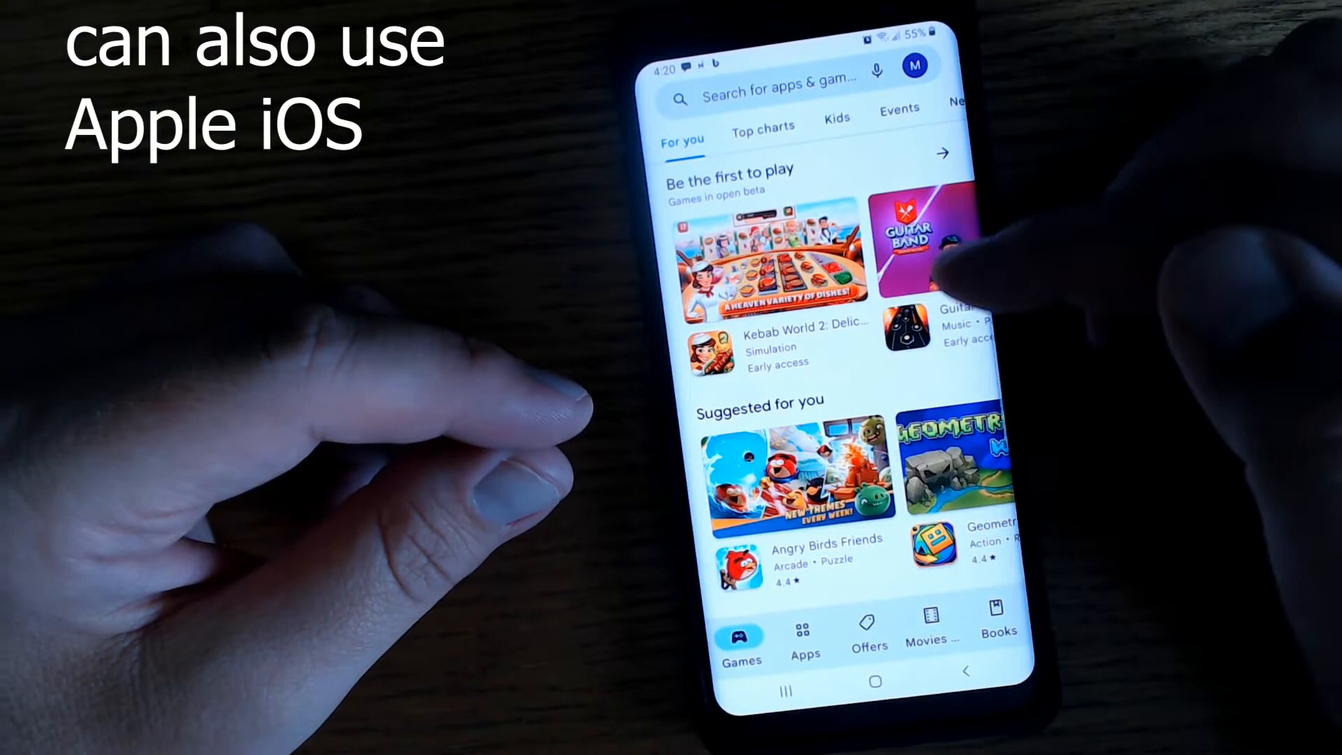
# - Search Google Play for 'la crosse' and install the La Crosse View app
pyautogui.click(779, 75)
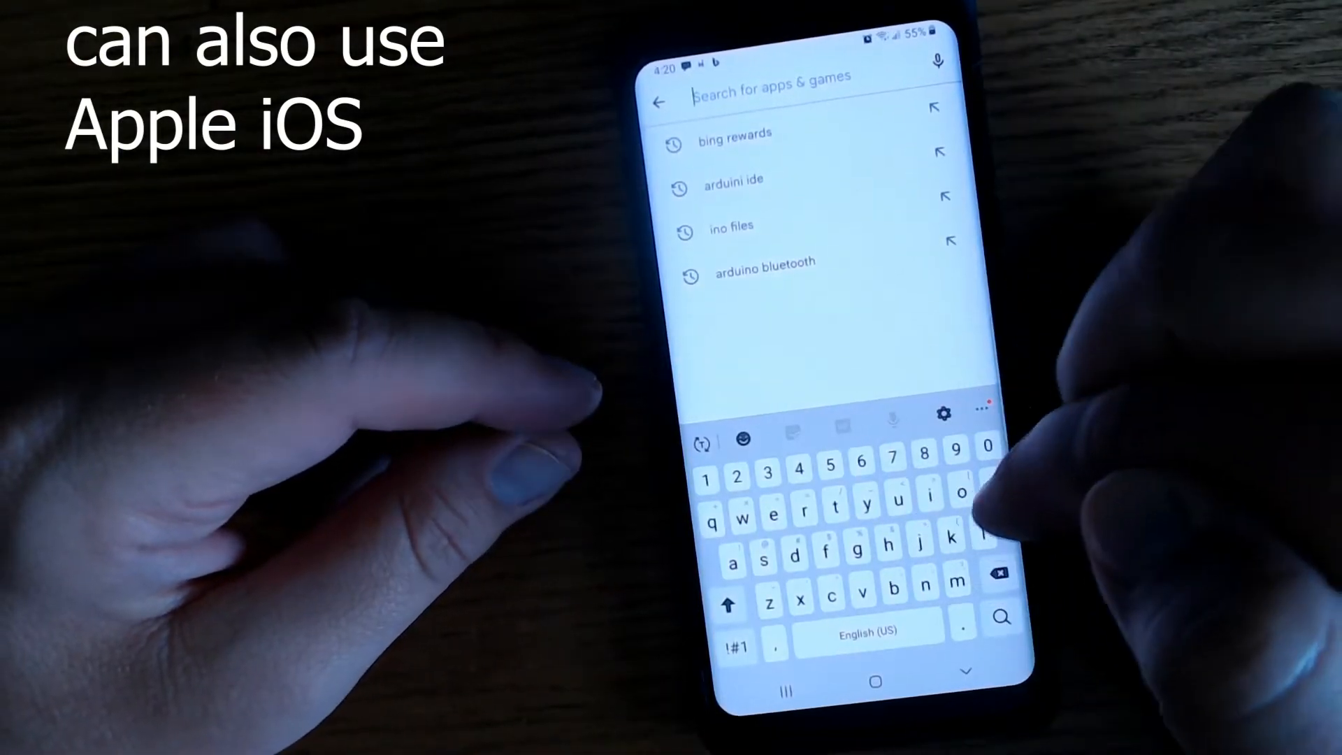
pyautogui.write('la cro')
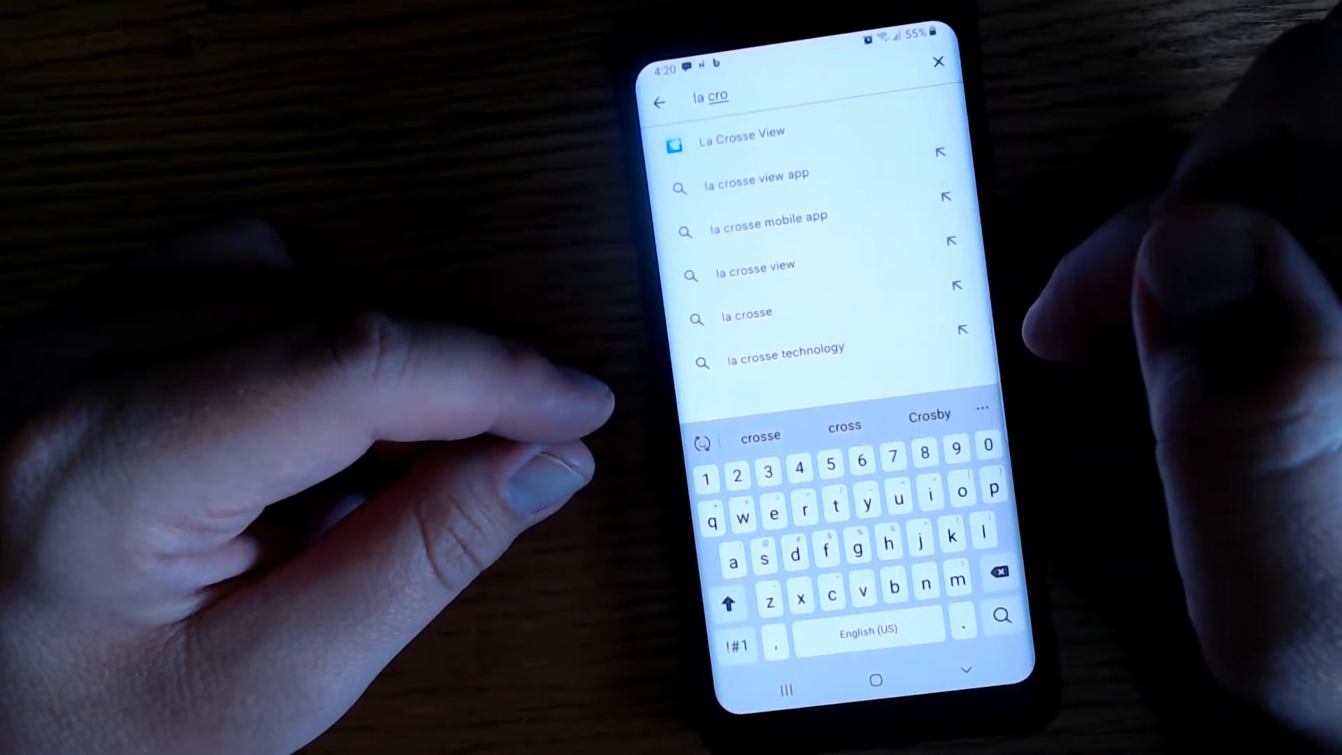
pyautogui.click(740, 143)
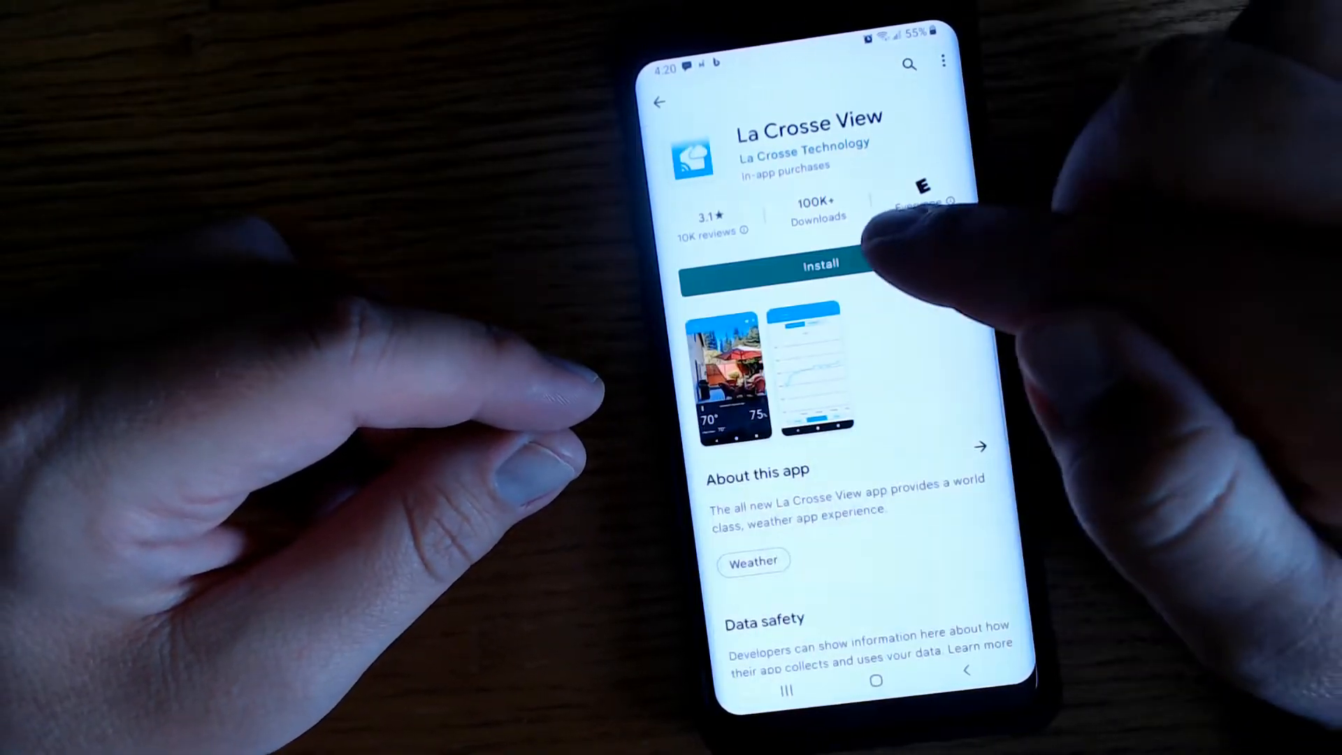
pyautogui.click(812, 264)
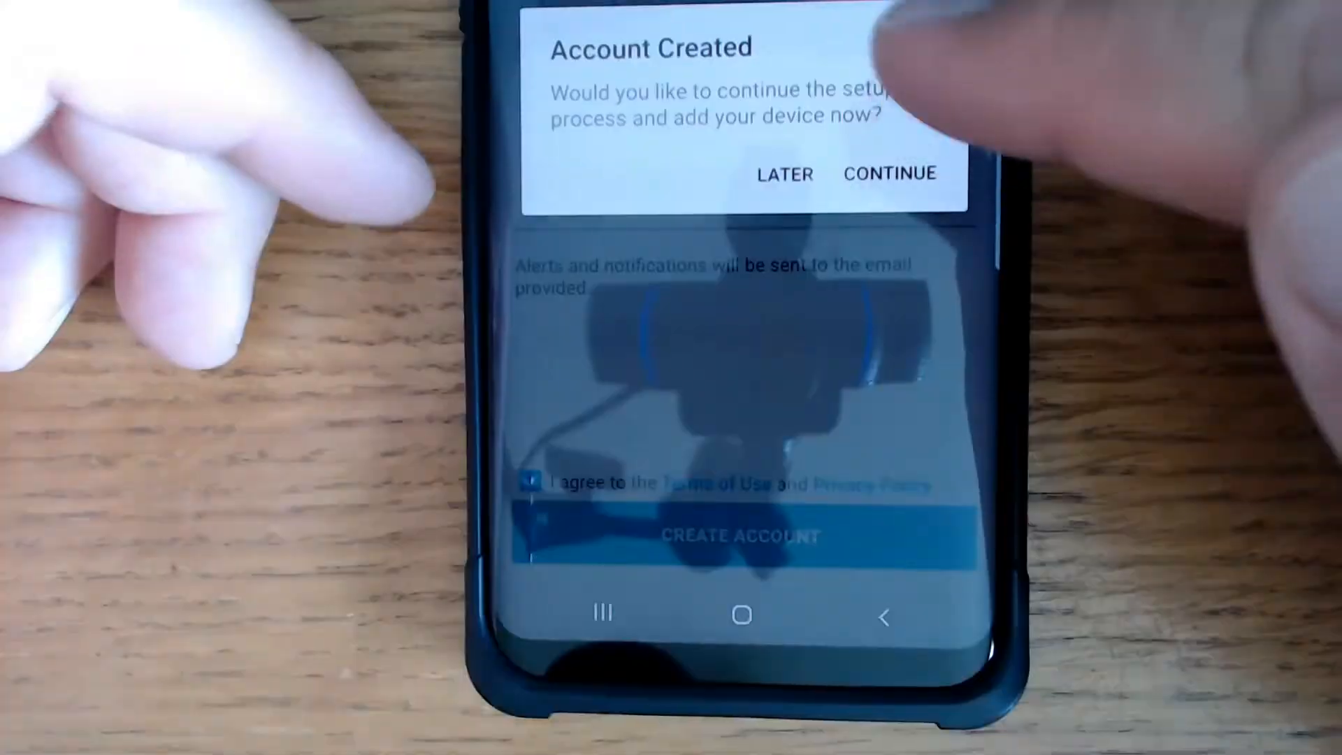
# - Continue from the Account Created dialog to add a device now
pyautogui.click(889, 174)
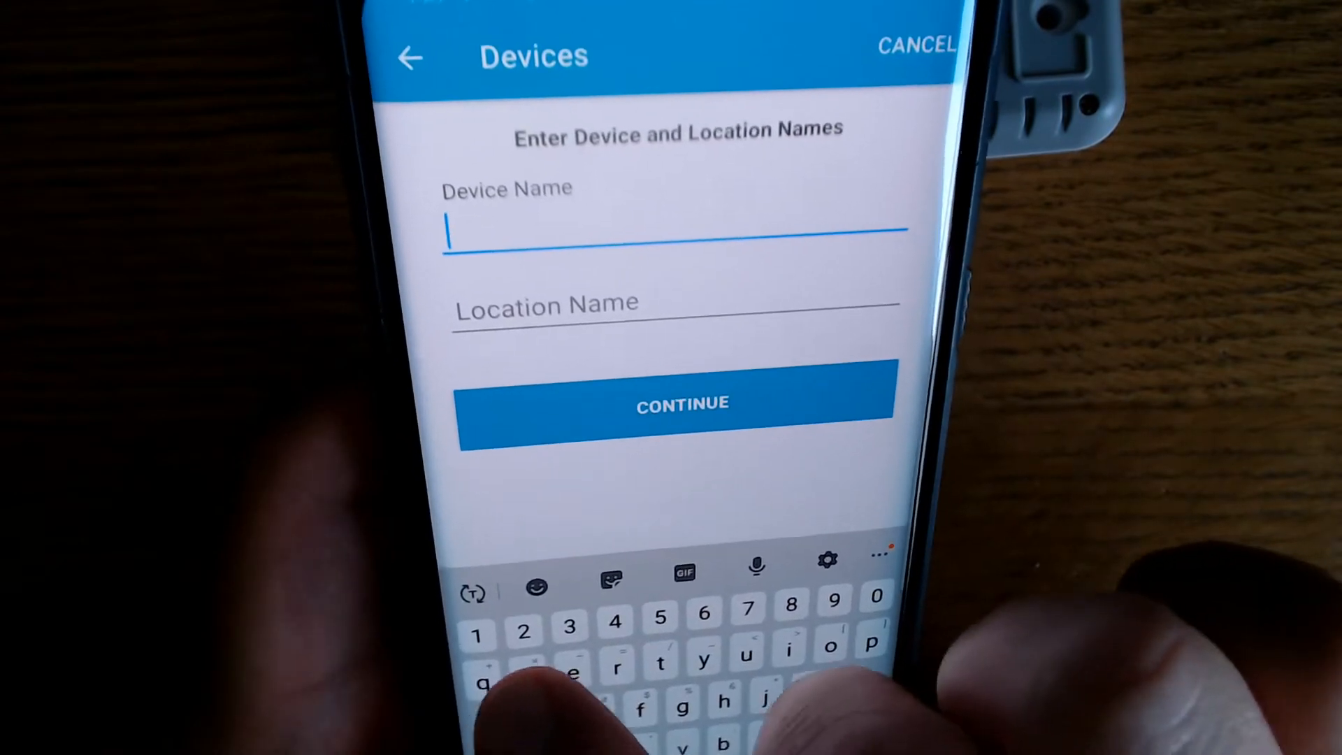
# - Name the device 'weather station' with location 'outside' and submit the names
pyautogui.write('weather')
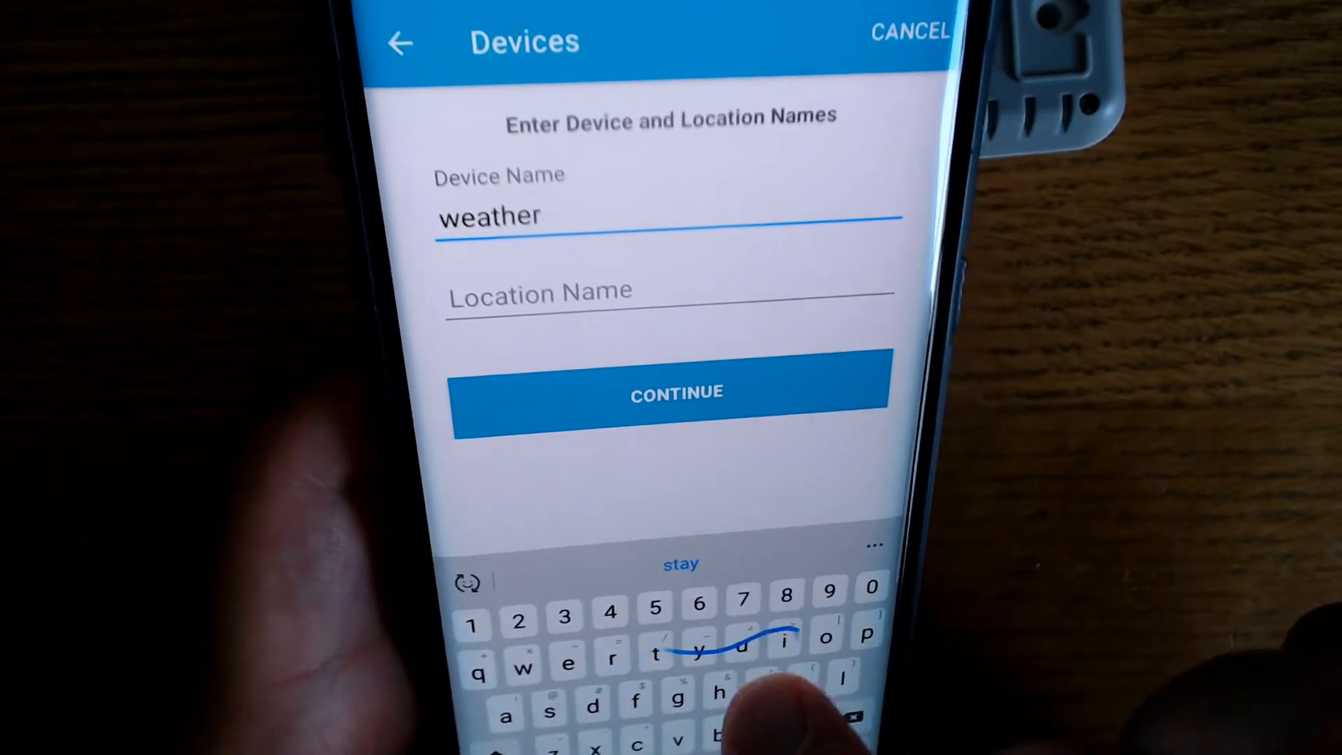
pyautogui.write('station')
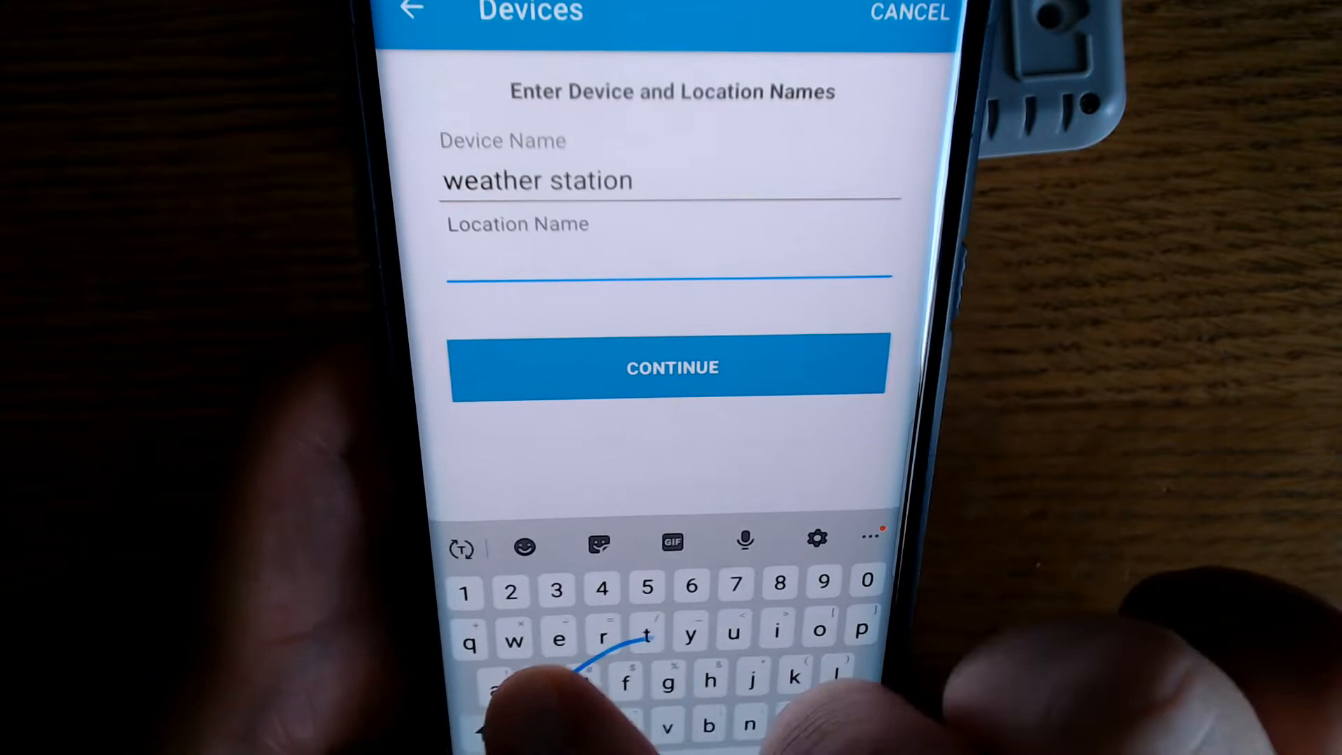
pyautogui.write('outside')
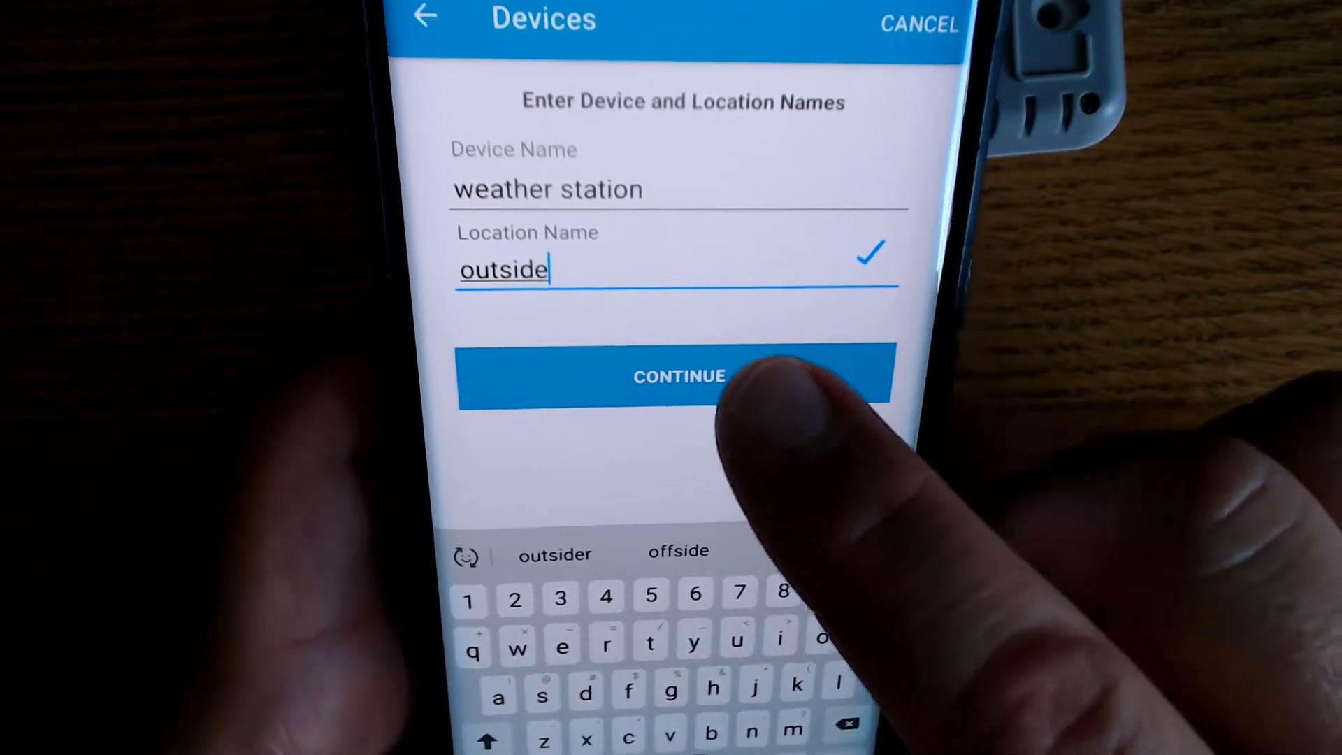
pyautogui.click(678, 376)
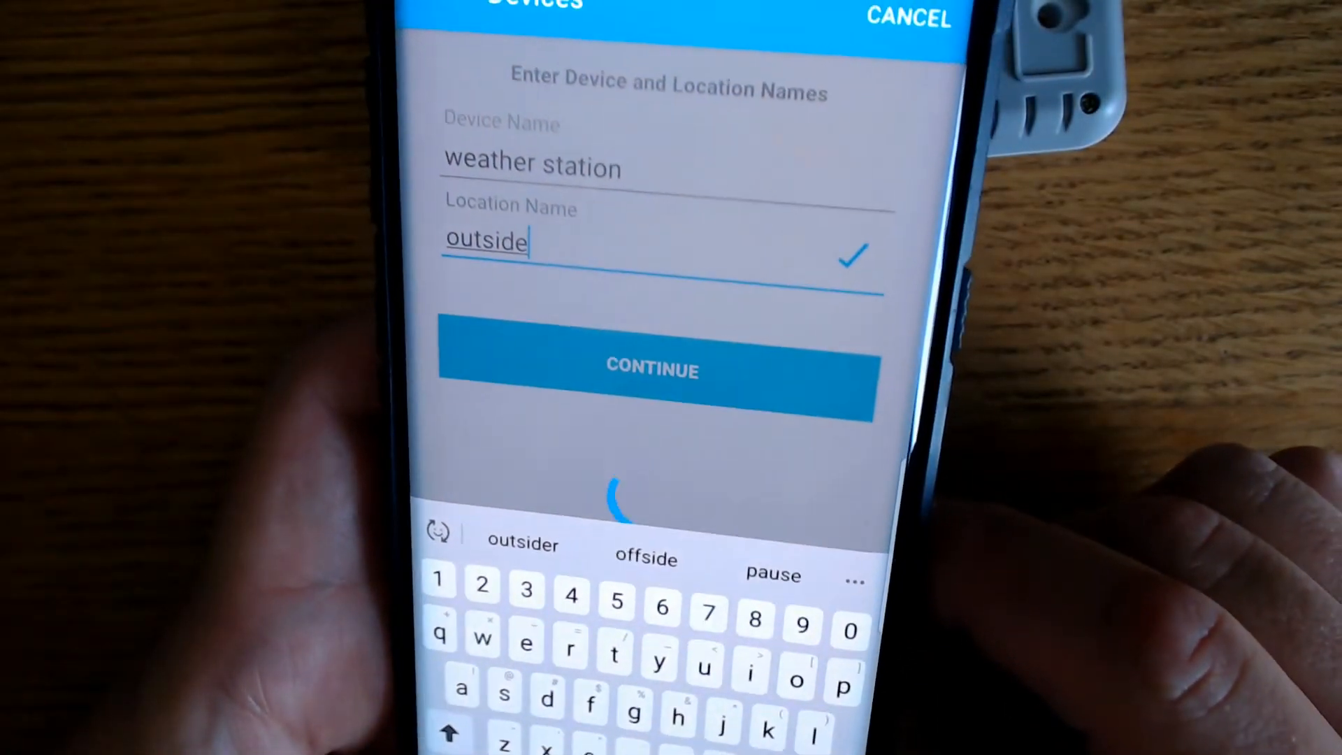
pyautogui.click(651, 368)
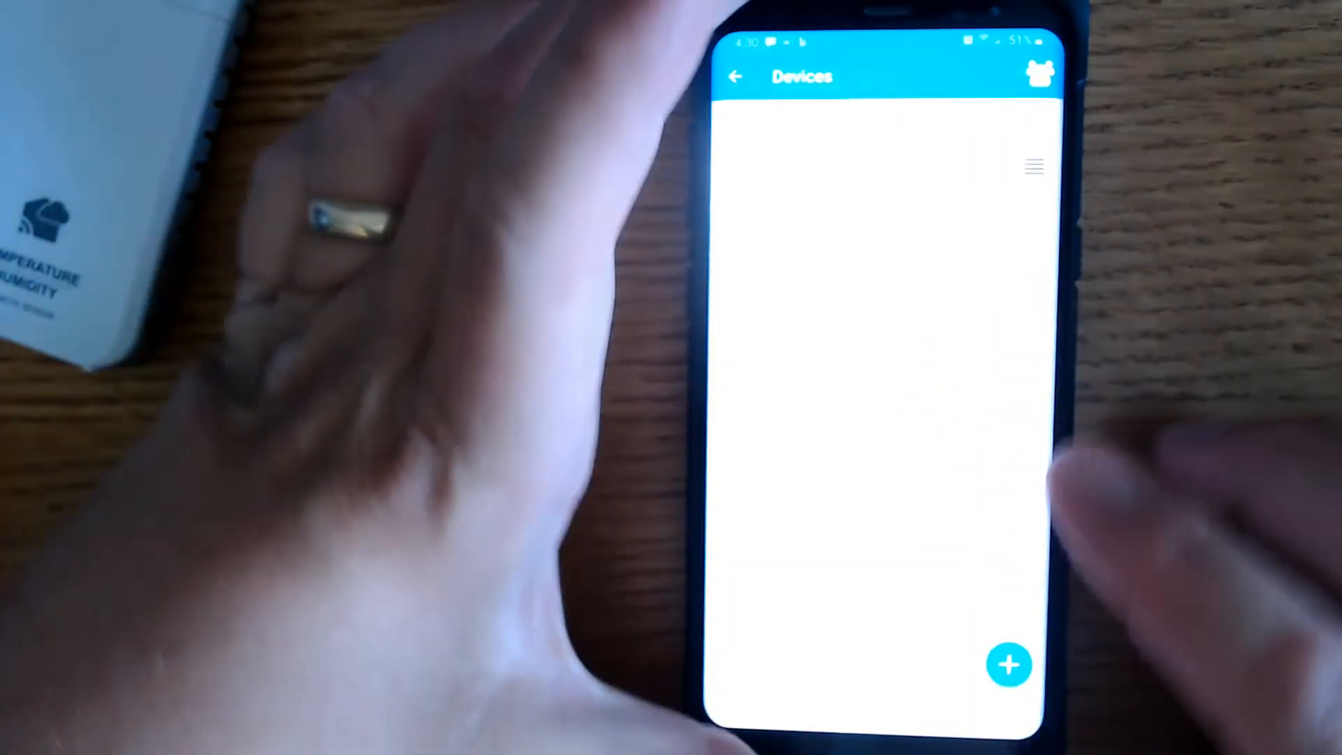
# - Add another weather station at location 'inside', reaching display setup with United States
pyautogui.click(1009, 663)
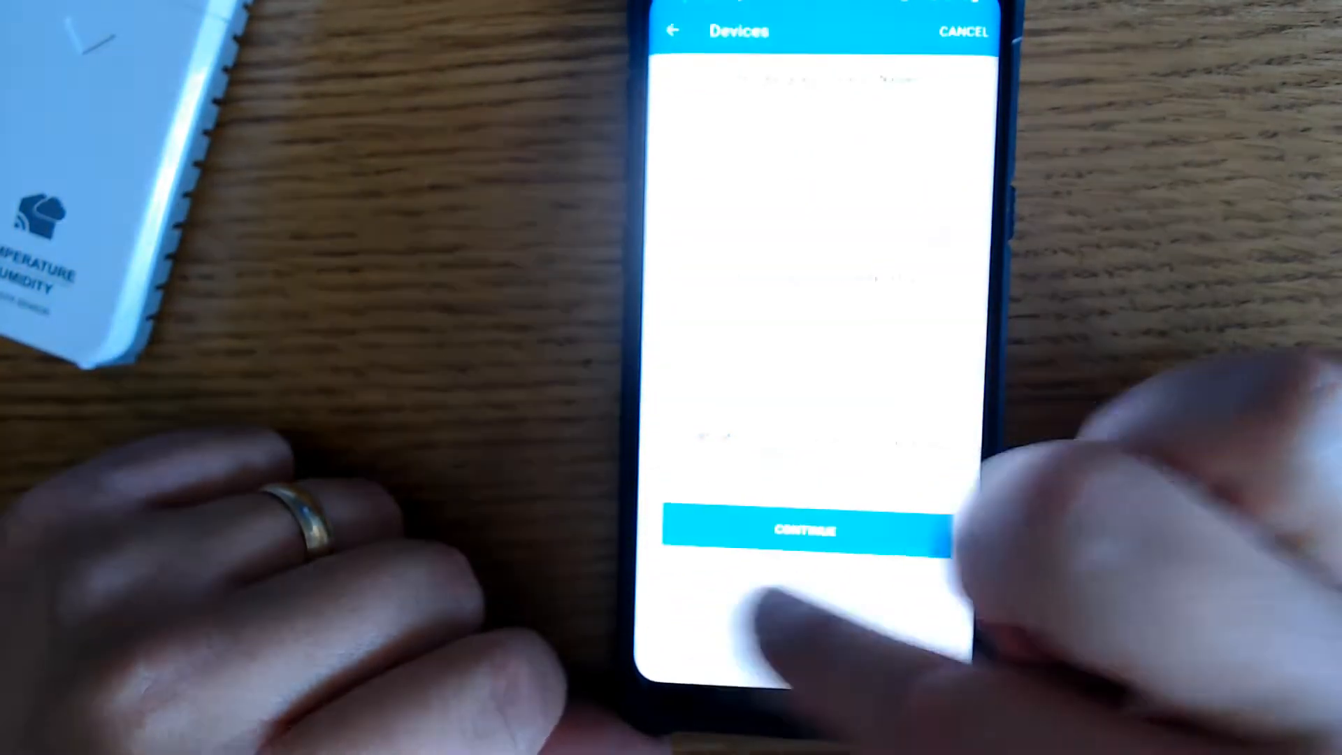
pyautogui.click(804, 529)
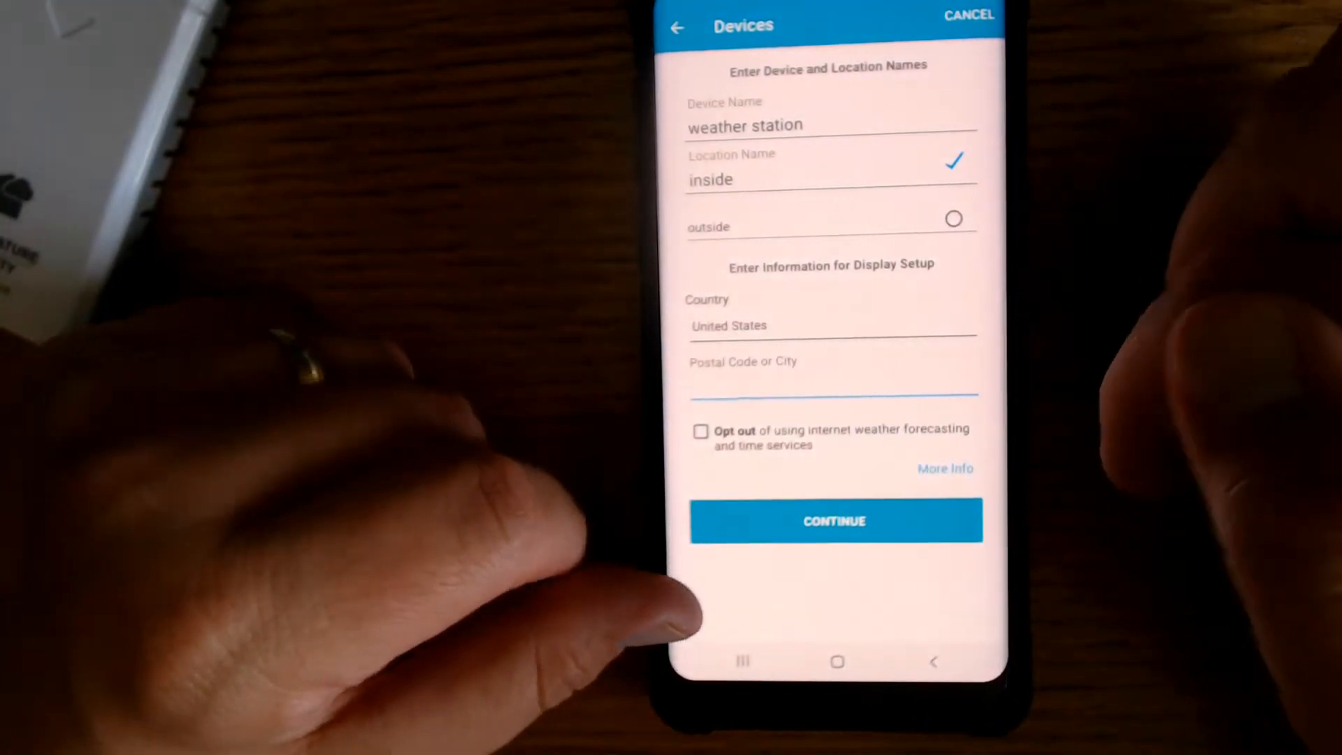
# - Submit the display setup details to reach the Connect Wi-Fi screen
pyautogui.click(834, 519)
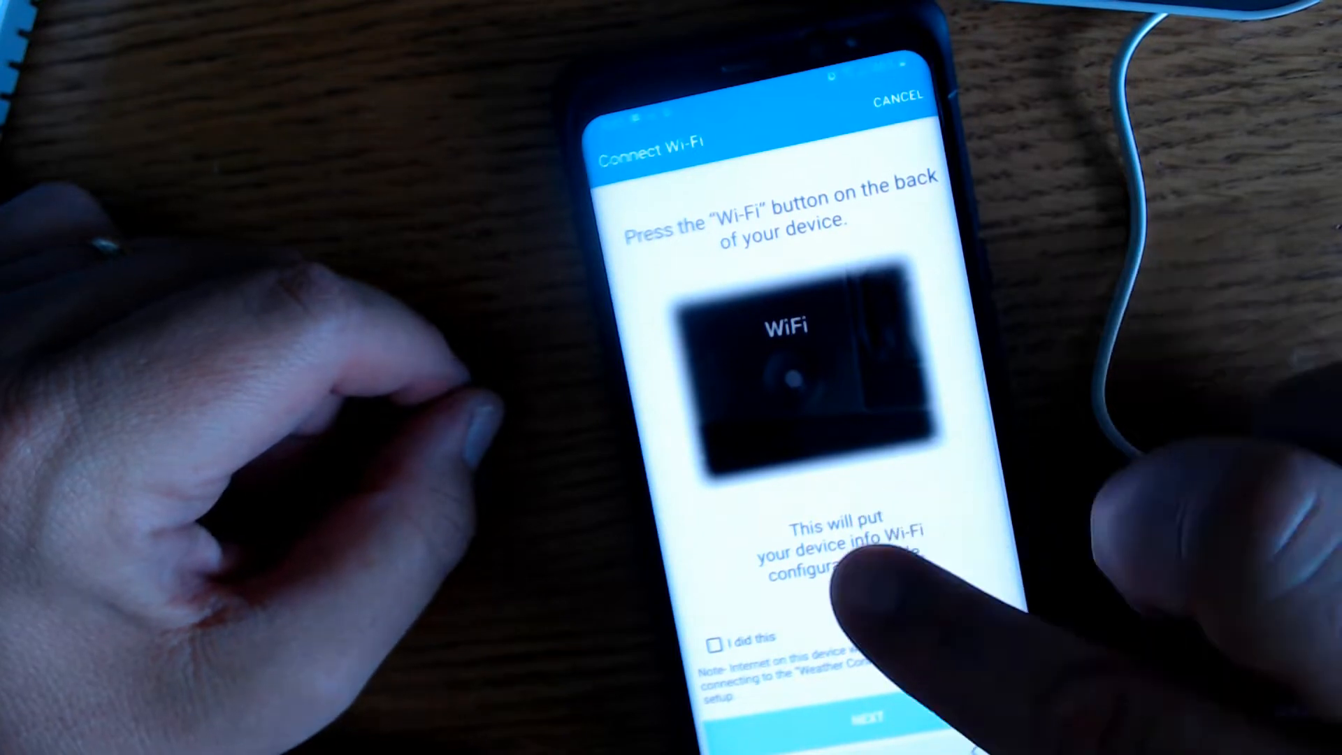
# - Confirm the station's Wi-Fi button was pressed and continue the Wi-Fi connection
pyautogui.click(713, 642)
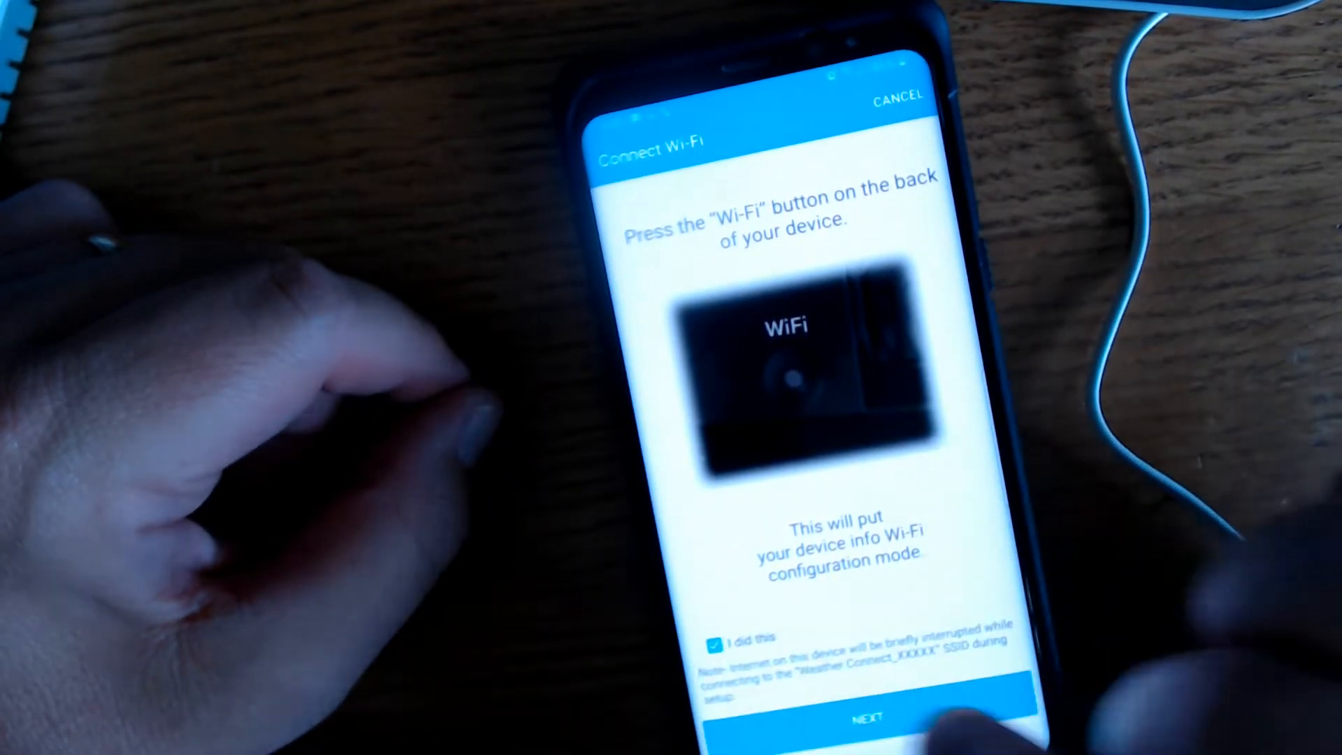
pyautogui.click(863, 717)
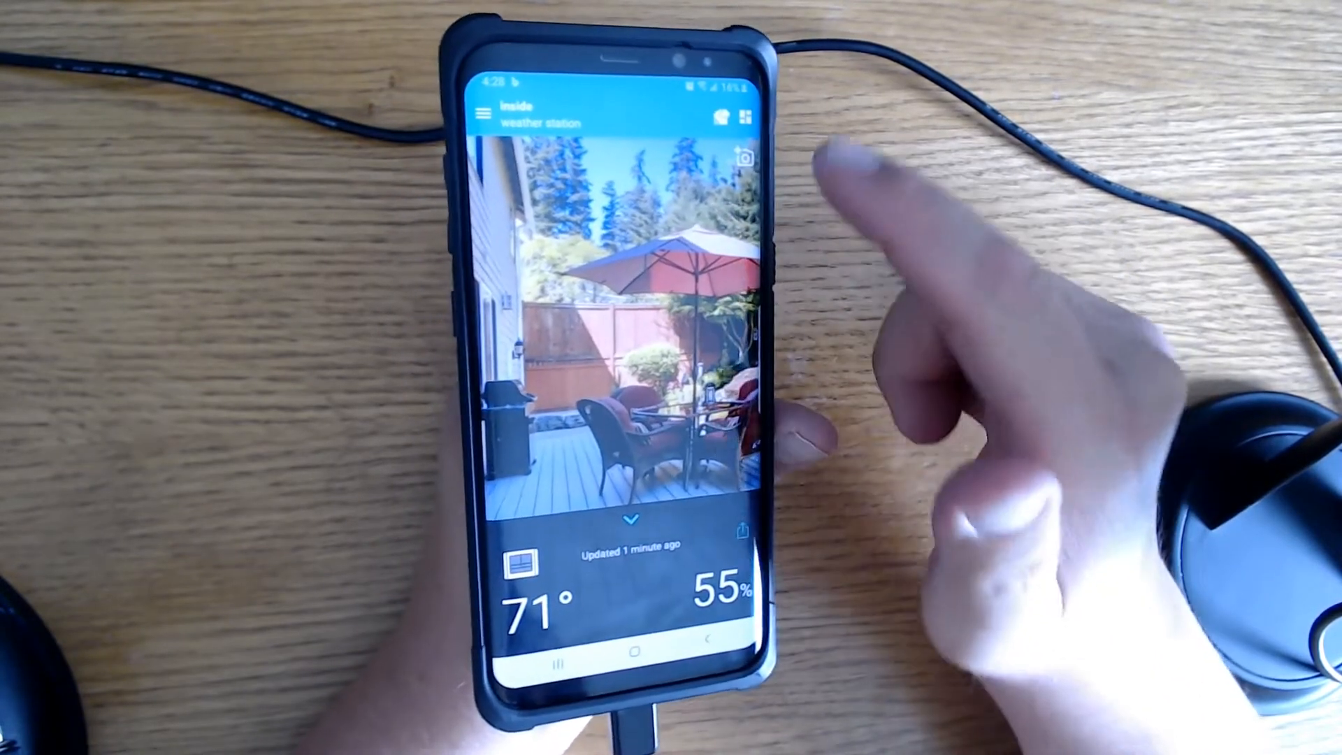
# - Set the inside location's background to the patio photo using Choose Photo
pyautogui.click(742, 157)
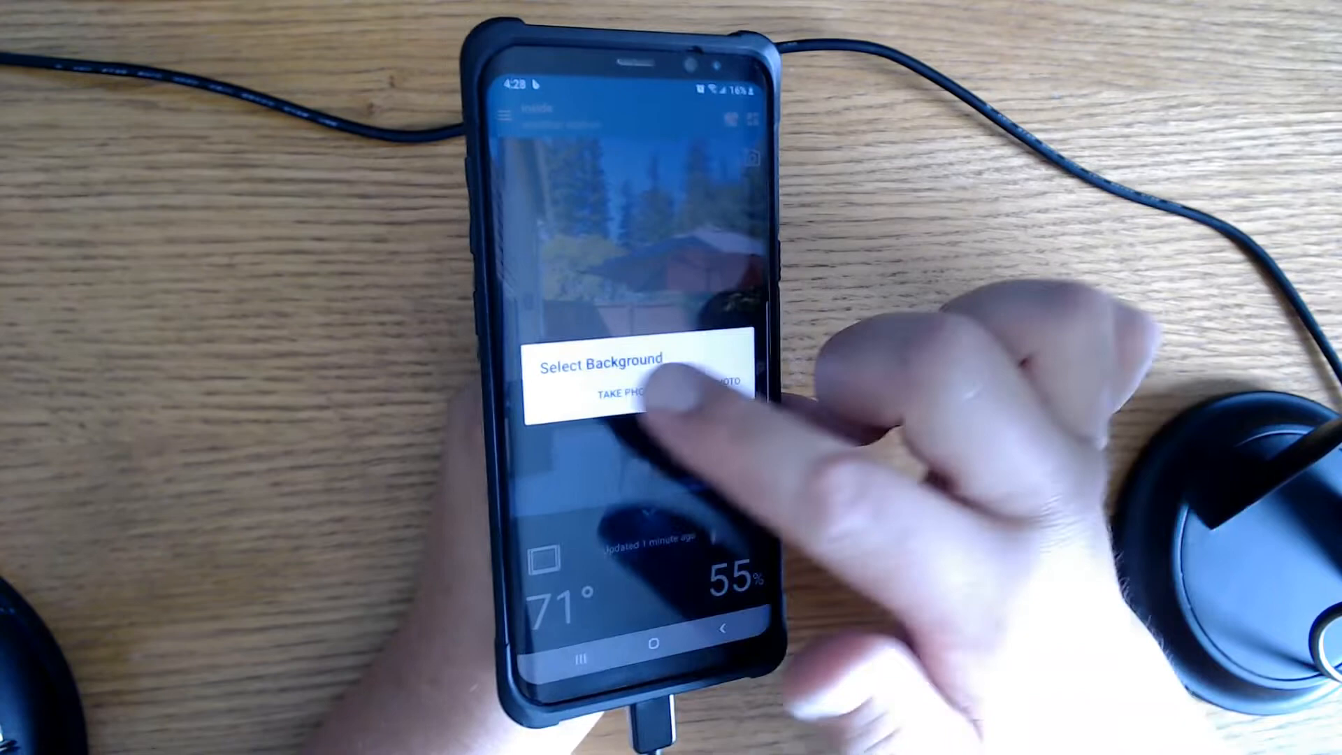
pyautogui.click(616, 396)
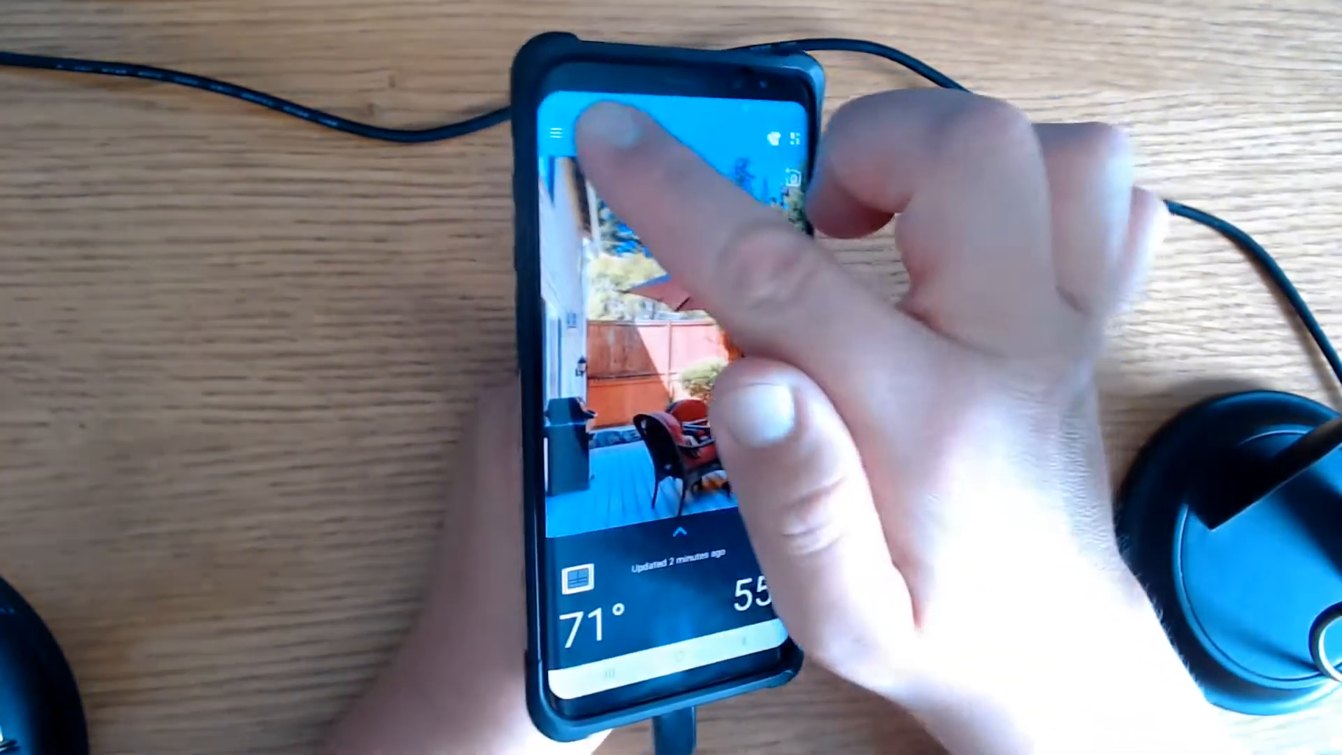
# - Open the navigation drawer listing the inside and outside locations
pyautogui.click(567, 129)
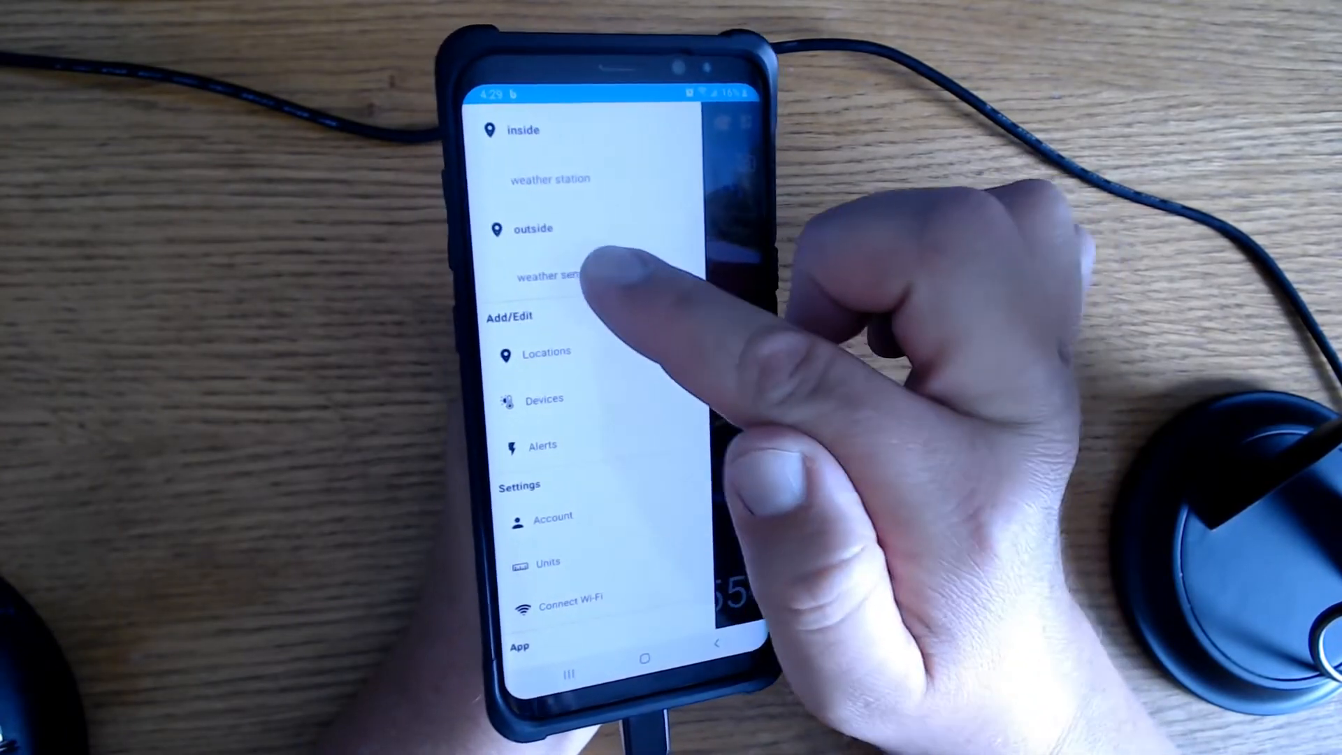
pyautogui.click(550, 274)
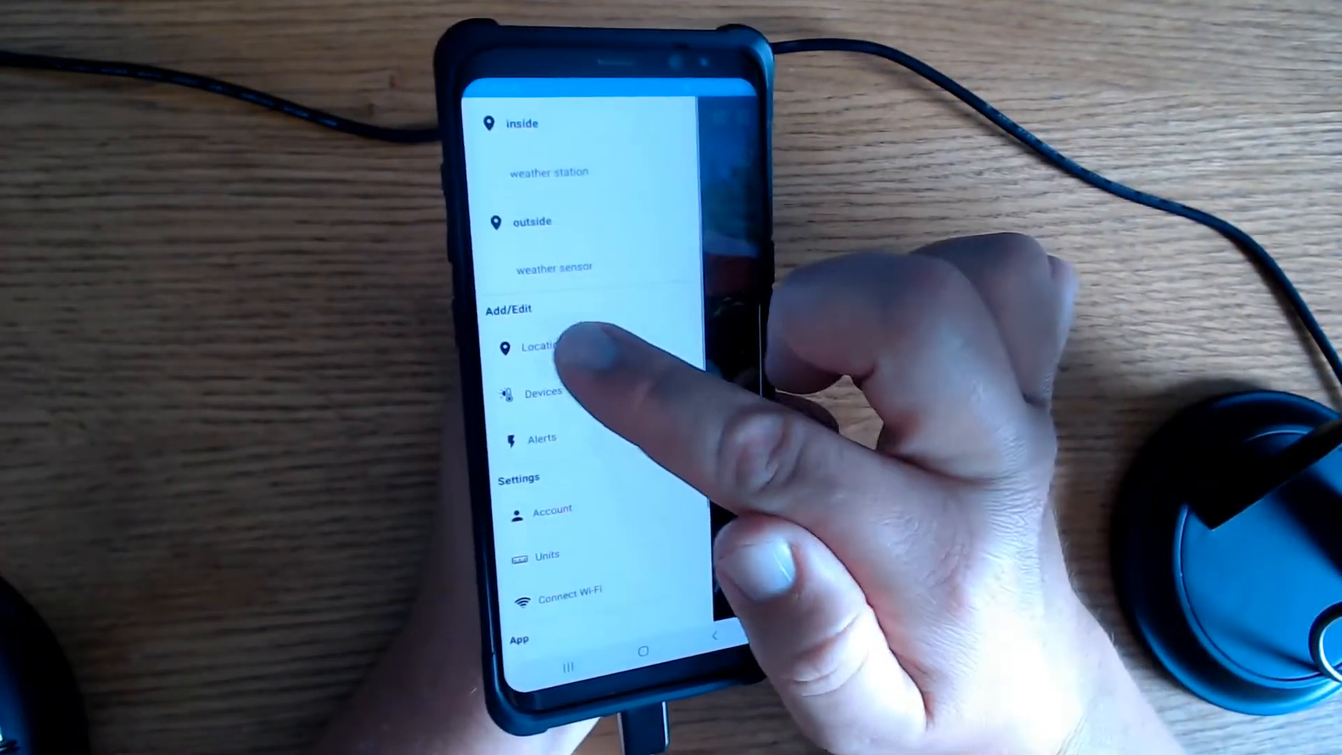
pyautogui.click(541, 347)
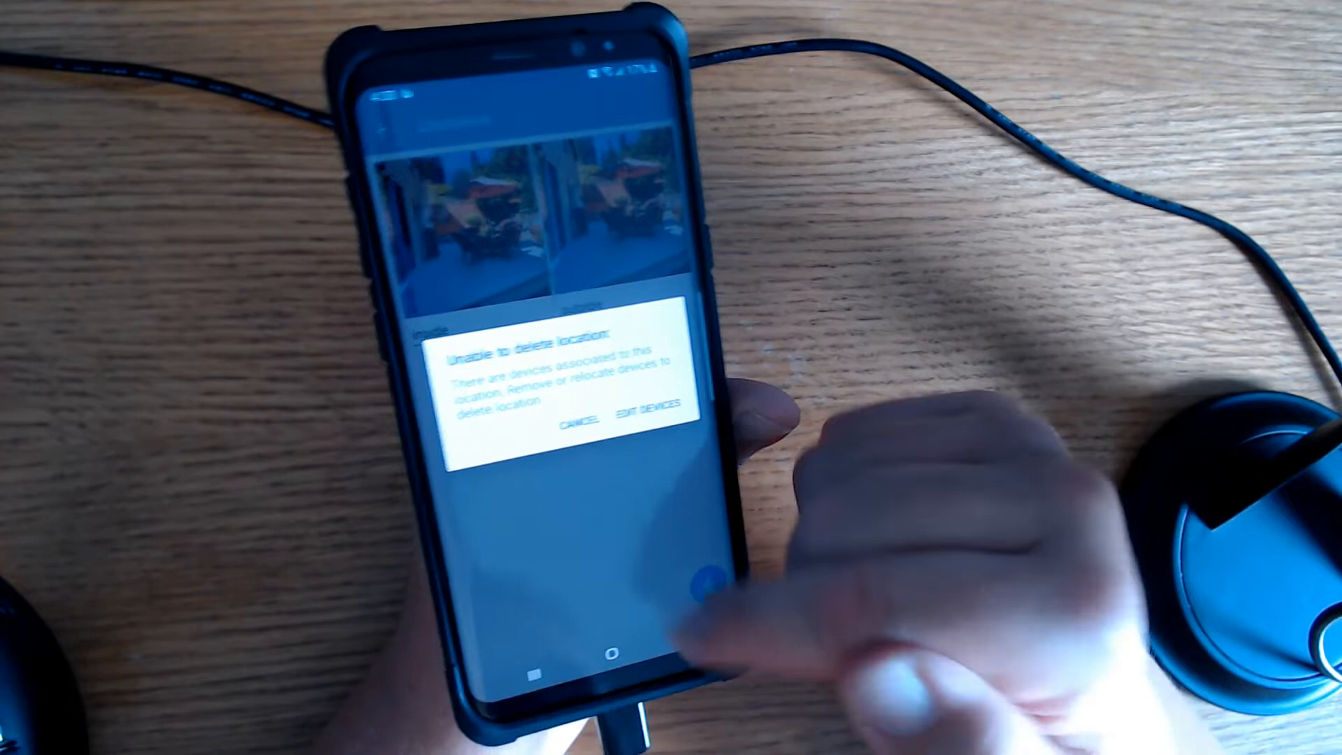
pyautogui.click(575, 423)
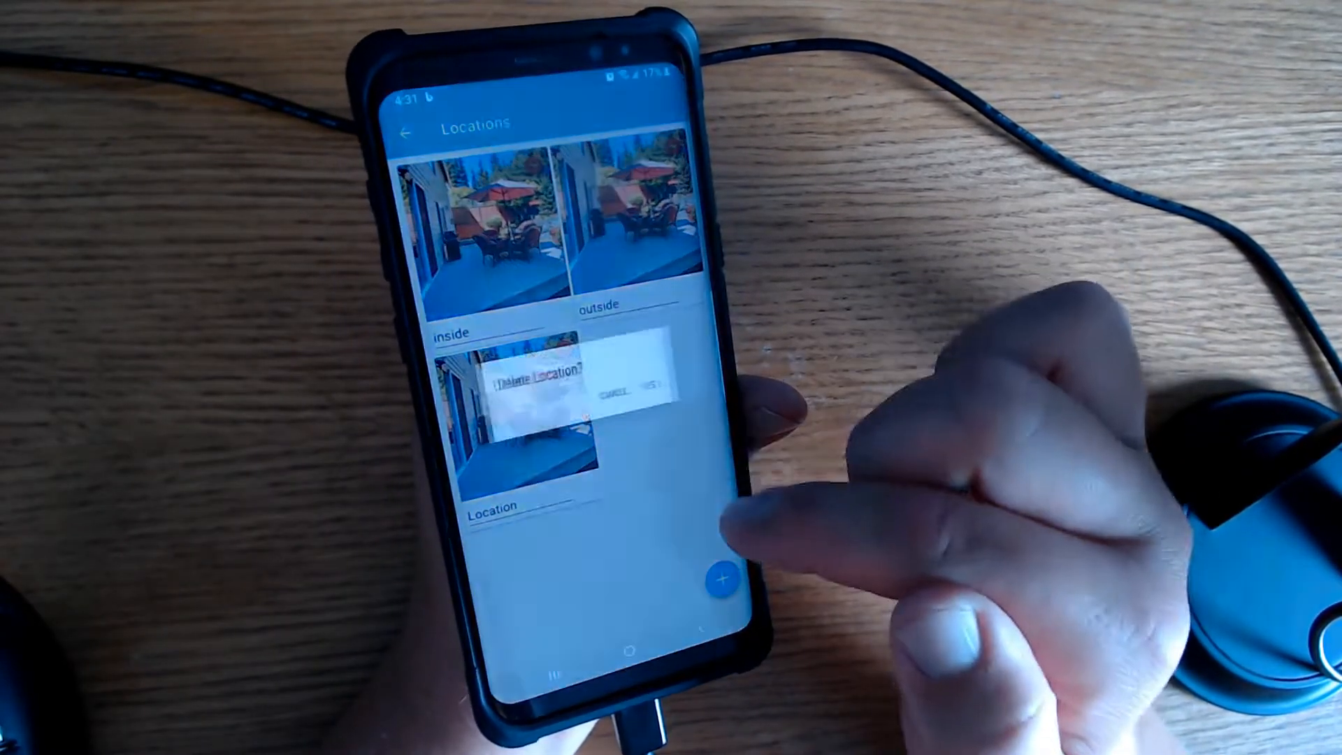
pyautogui.click(649, 398)
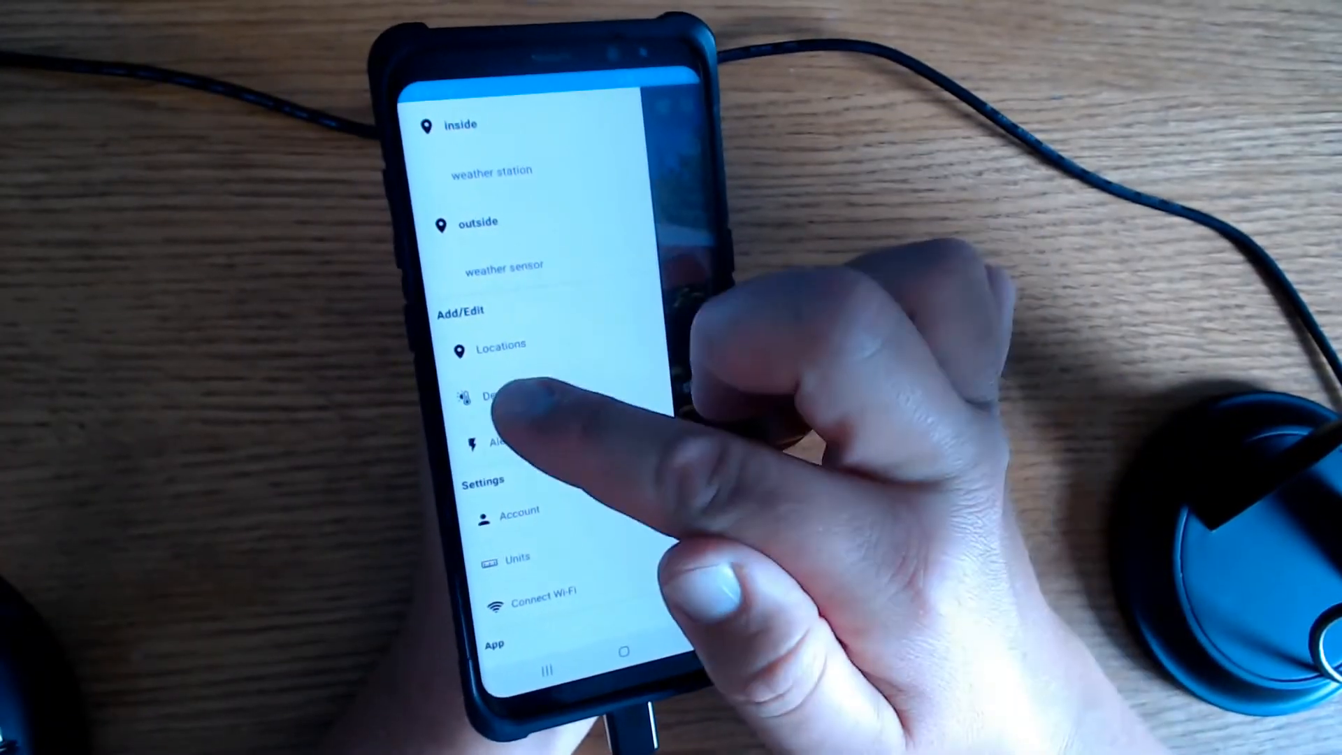
# - Browse the Devices and Share Devices pages, then open the empty Alerts page
pyautogui.click(492, 393)
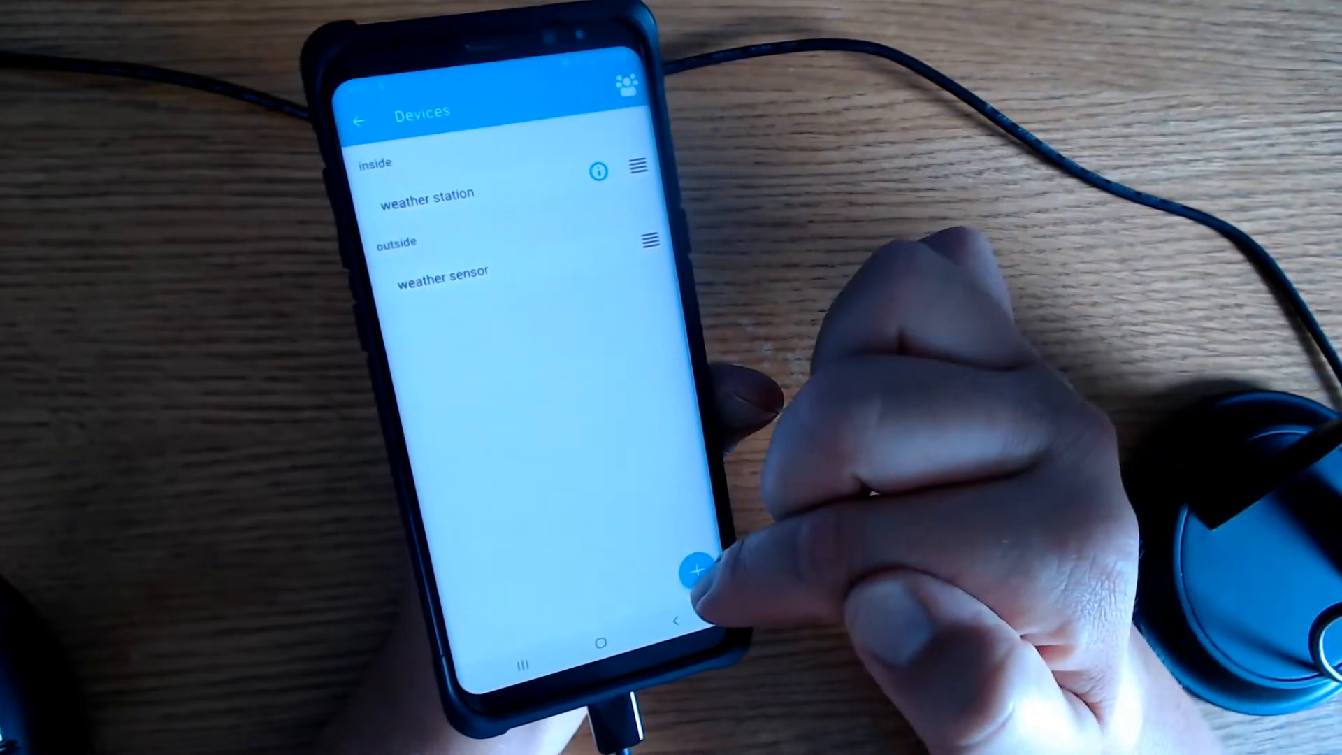
pyautogui.click(443, 271)
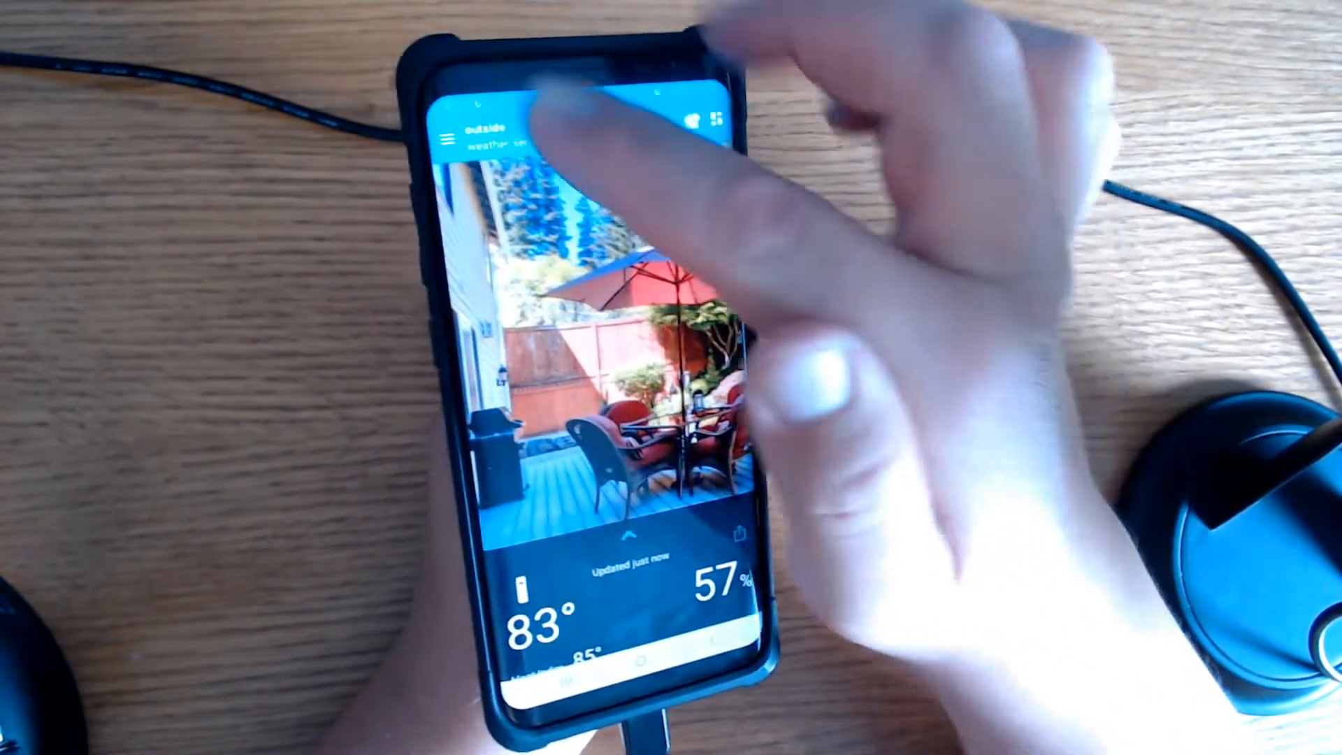
pyautogui.click(444, 137)
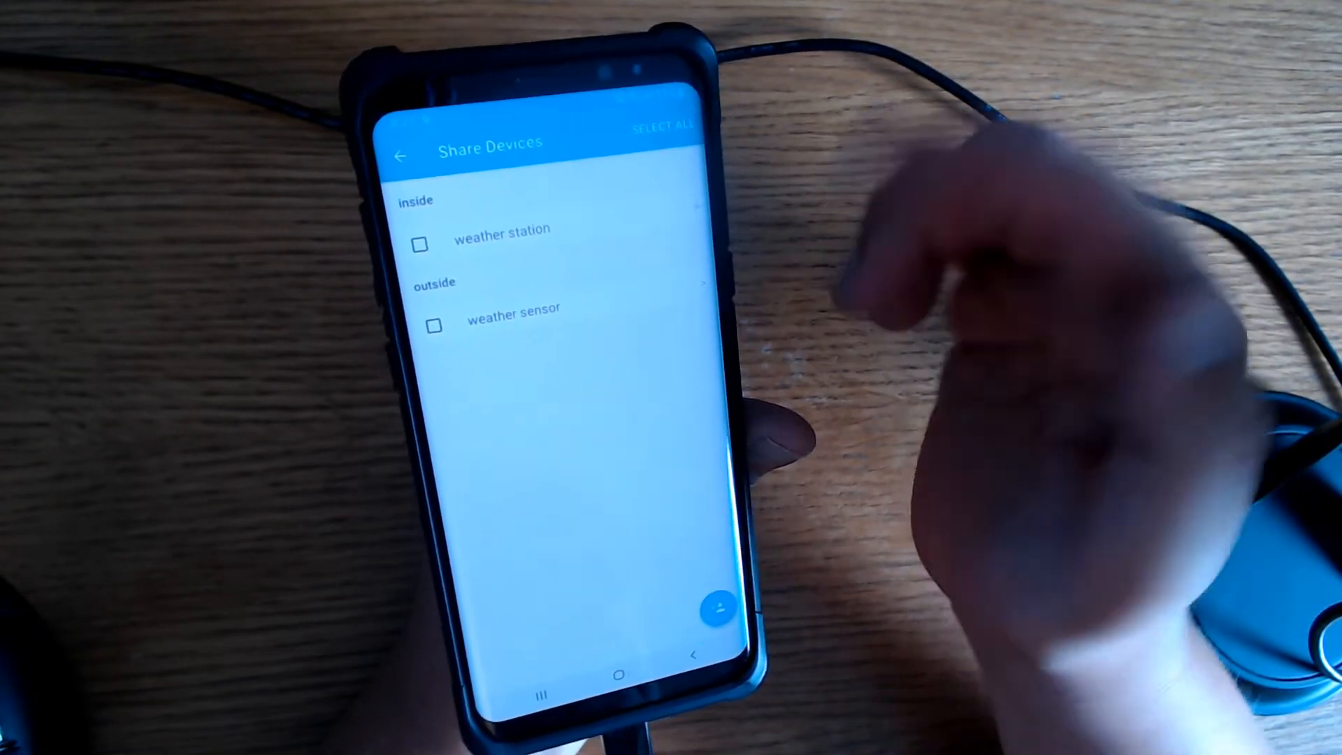
pyautogui.click(400, 155)
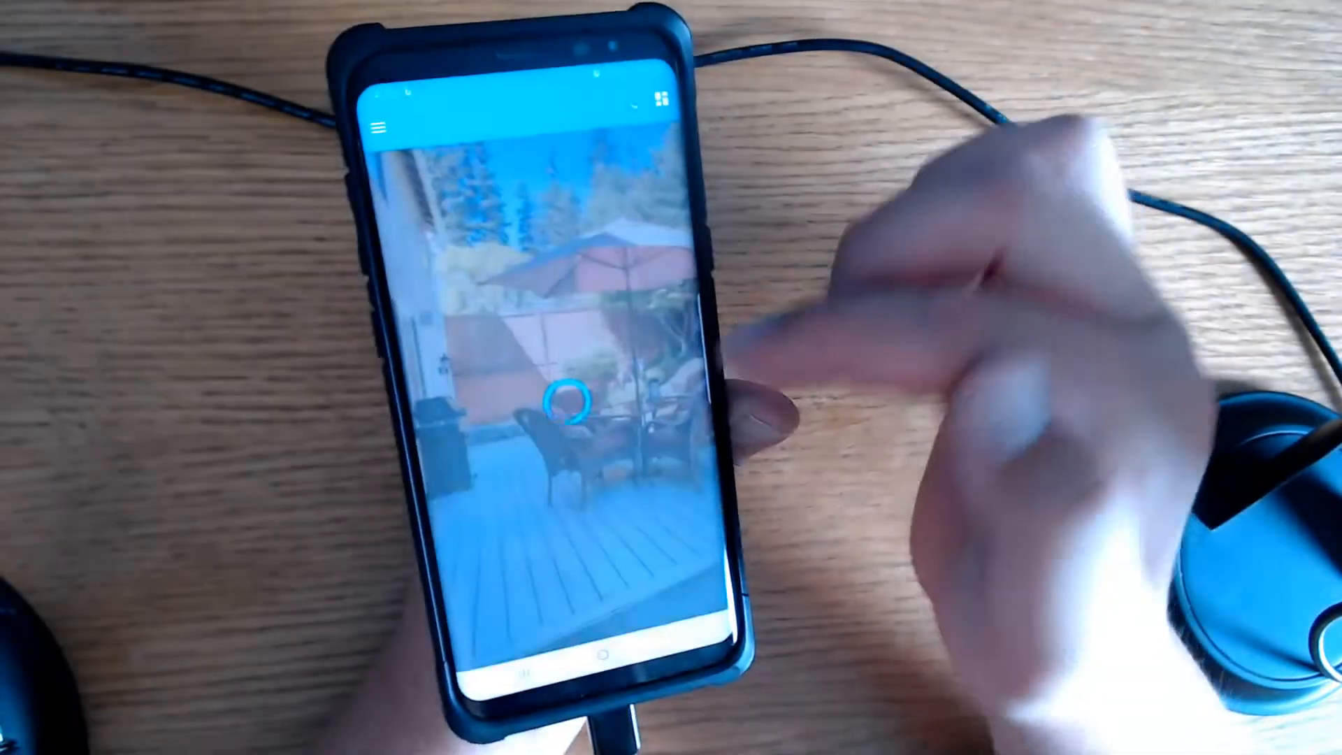
pyautogui.click(383, 125)
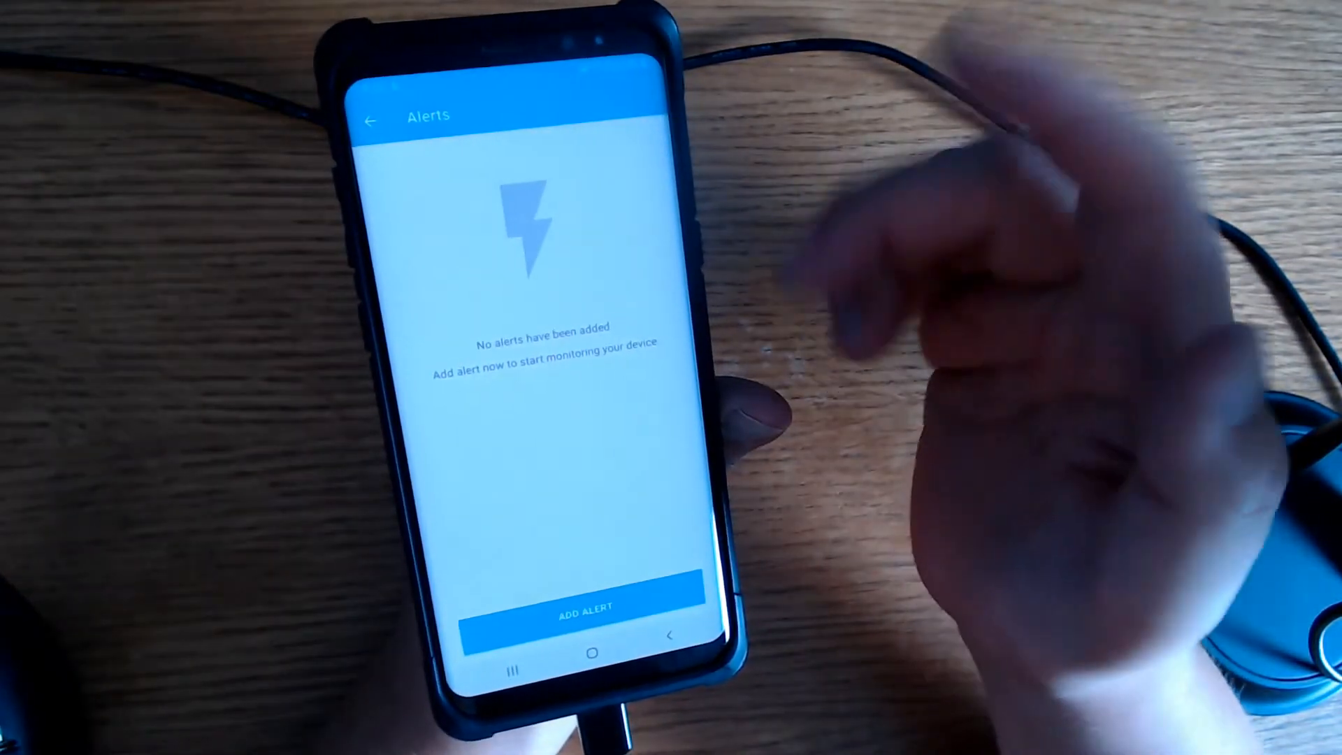
# - Add an alert for the outside weather sensor, opening its Temperature Alert form
pyautogui.click(585, 610)
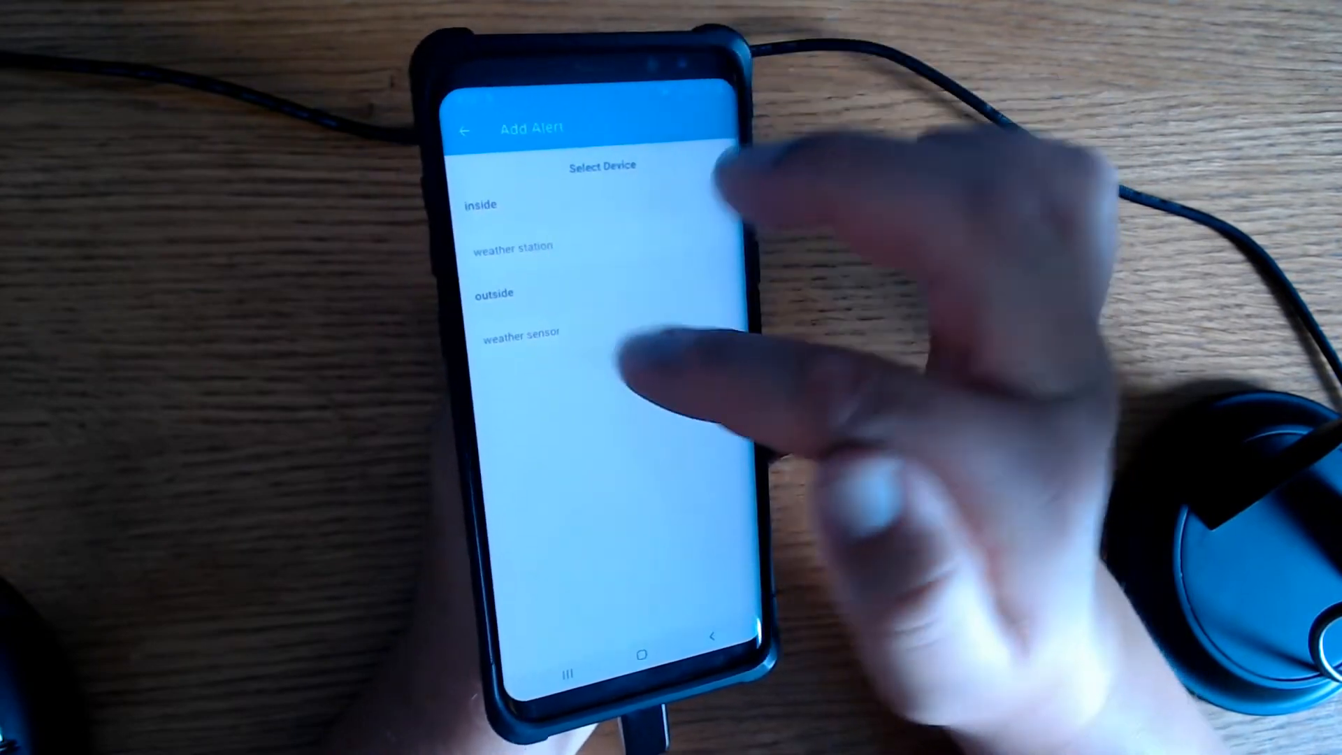
pyautogui.click(513, 332)
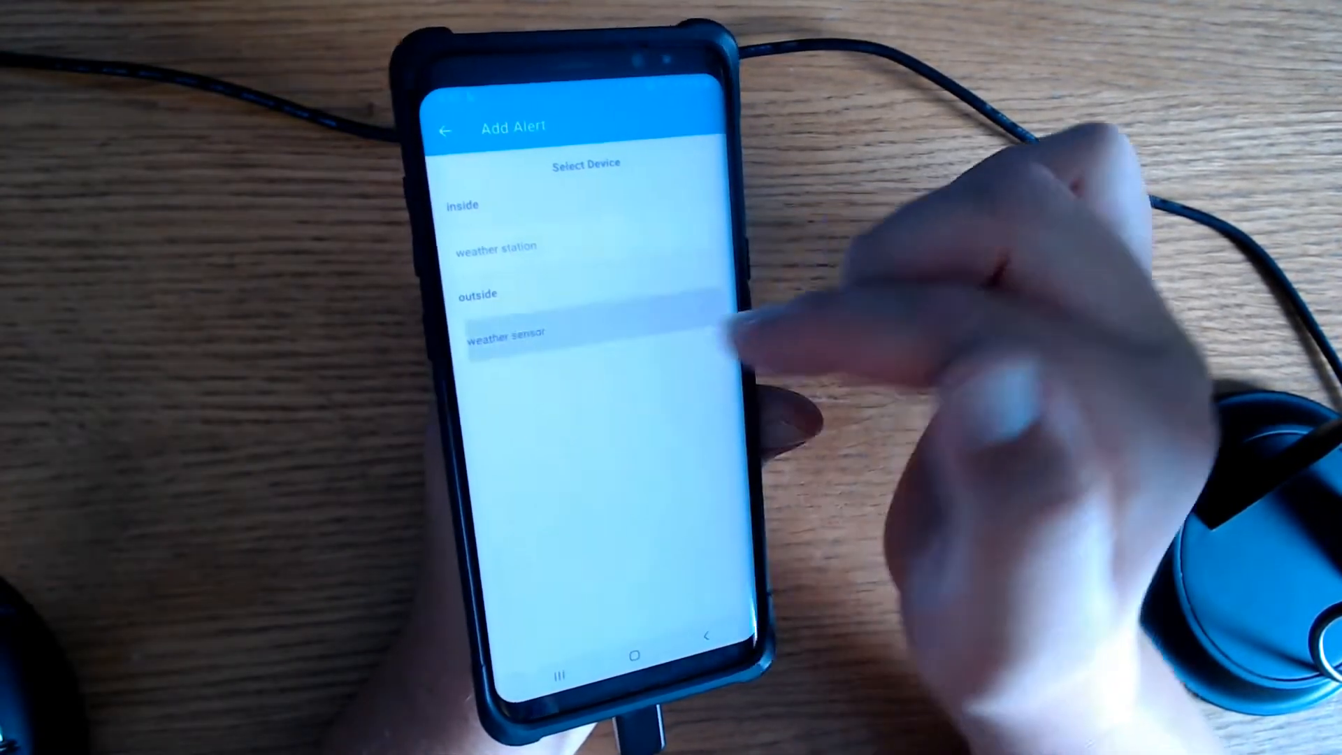
pyautogui.click(503, 335)
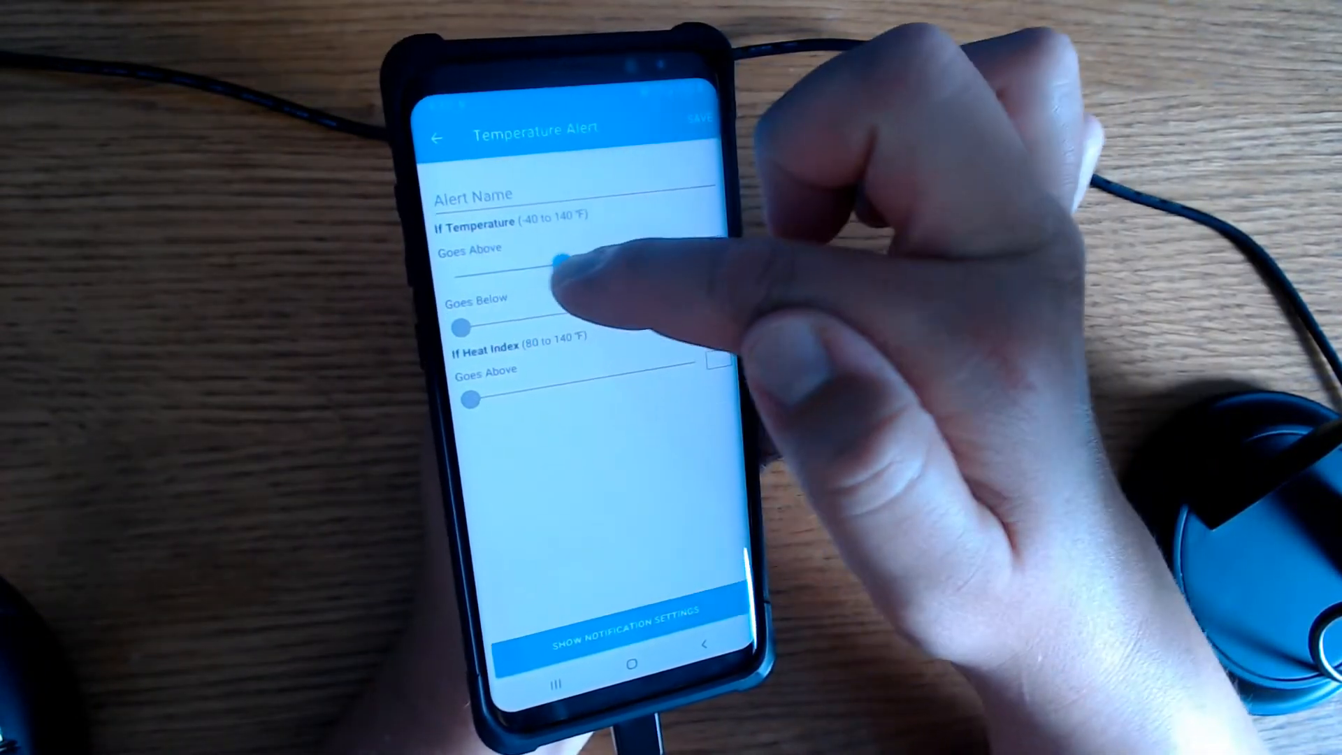
# - Drag the heat index 'Goes Above' threshold to 128°F and name the alert 'hey'
pyautogui.moveTo(565, 258); pyautogui.dragTo(616, 255)
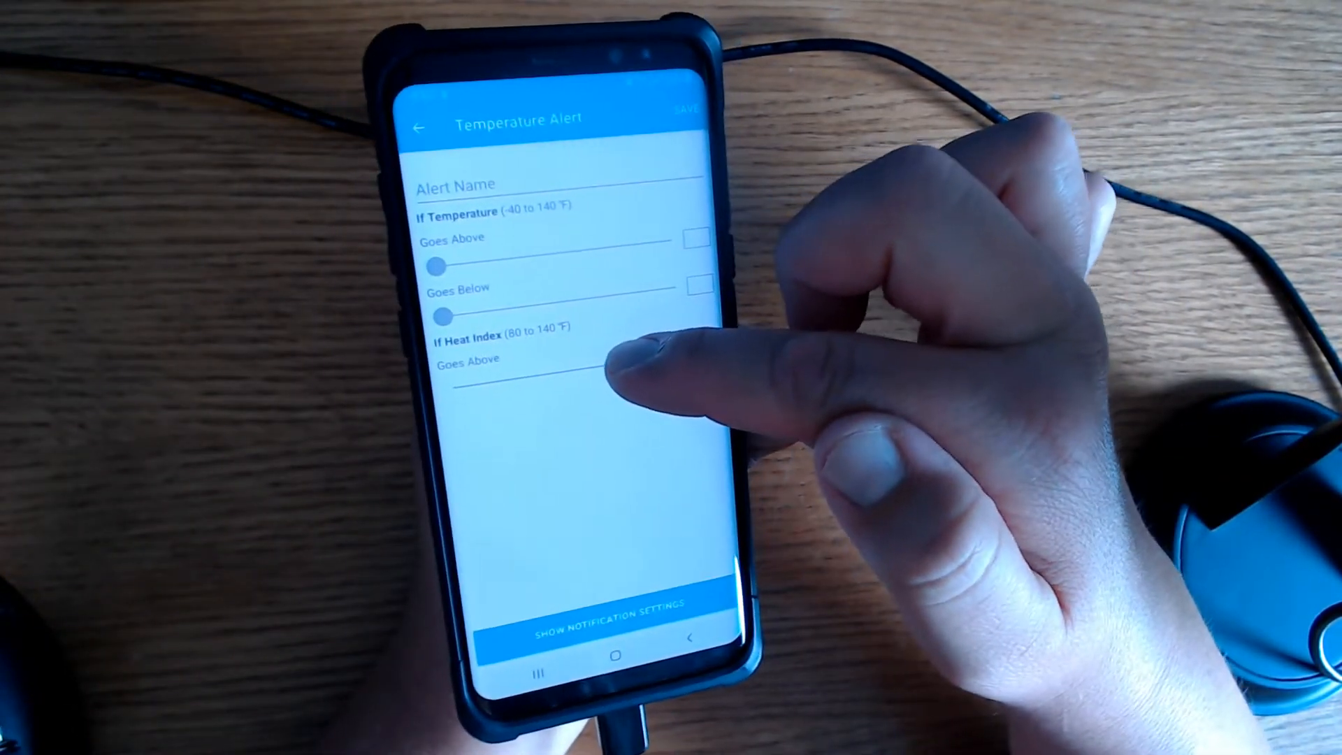
pyautogui.moveTo(454, 382); pyautogui.dragTo(633, 363)
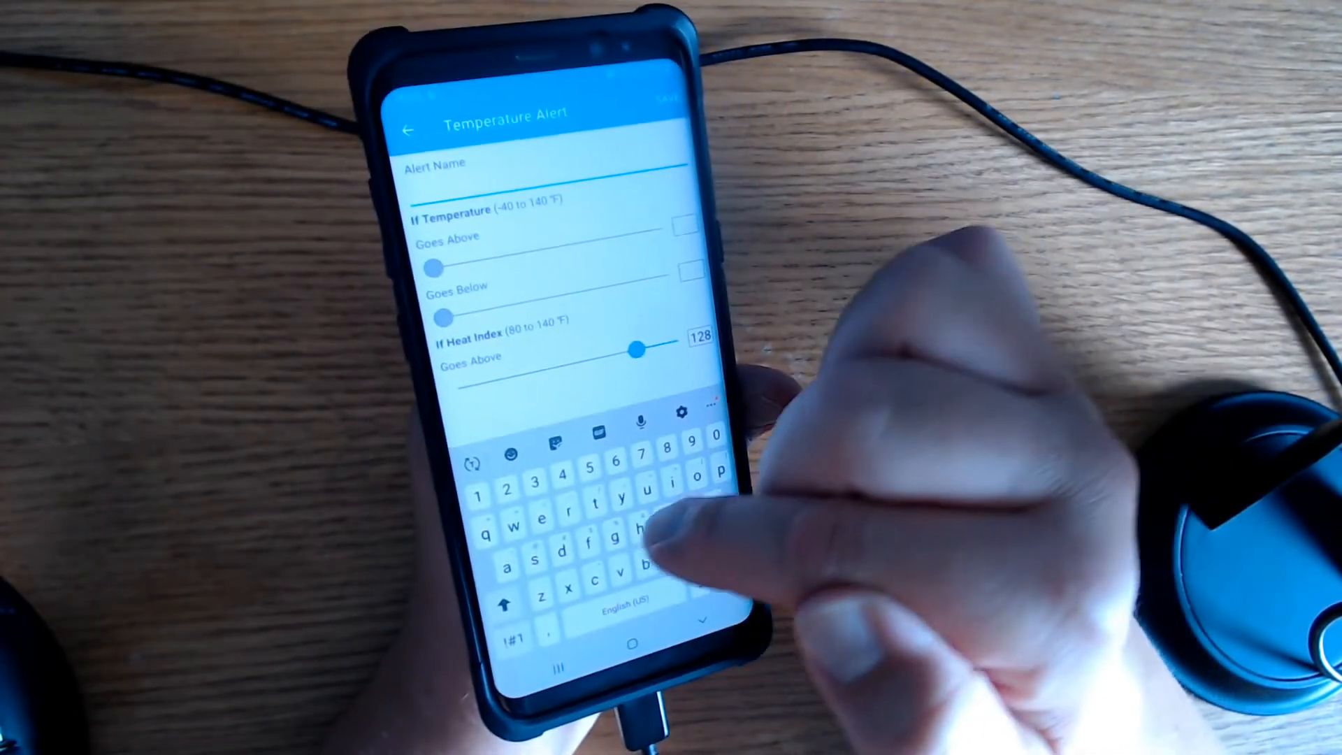
pyautogui.write('hey')
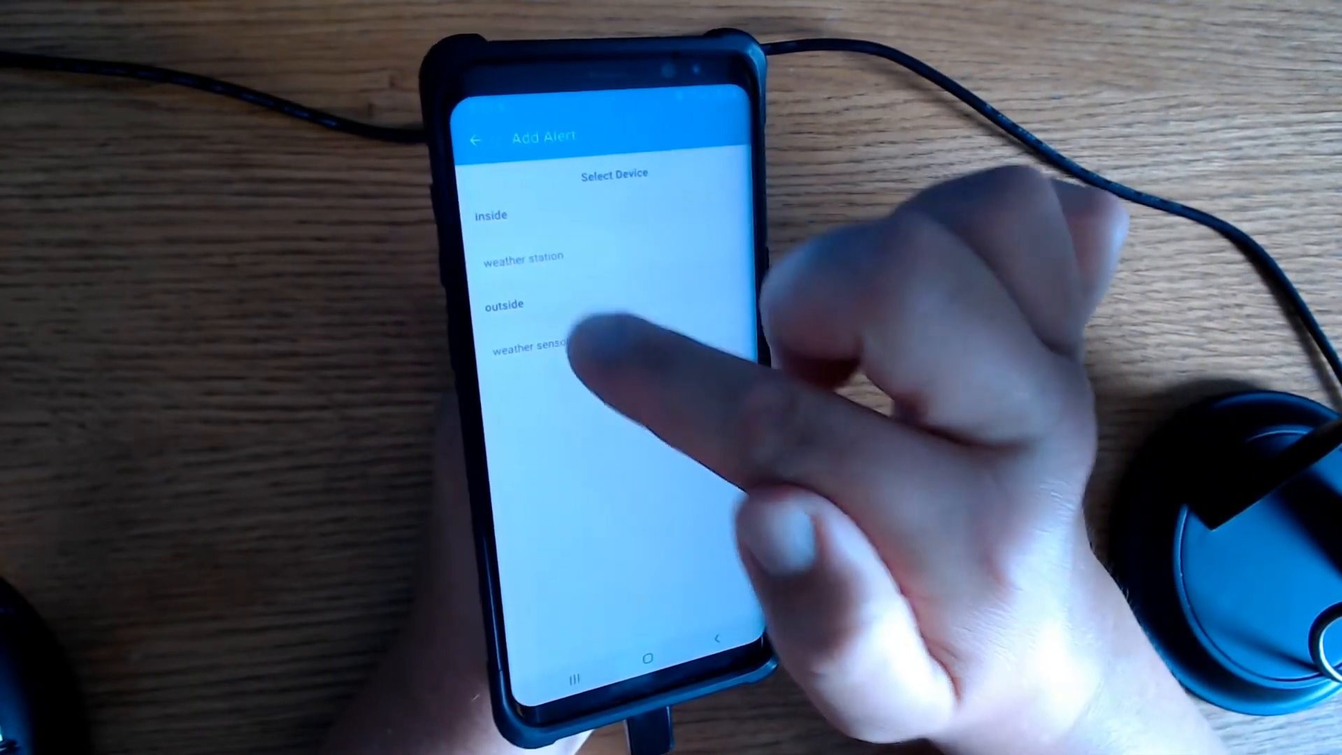
# - Set an outside-sensor temperature alert above 124°F and below 9°F, named 'temp'
pyautogui.click(522, 351)
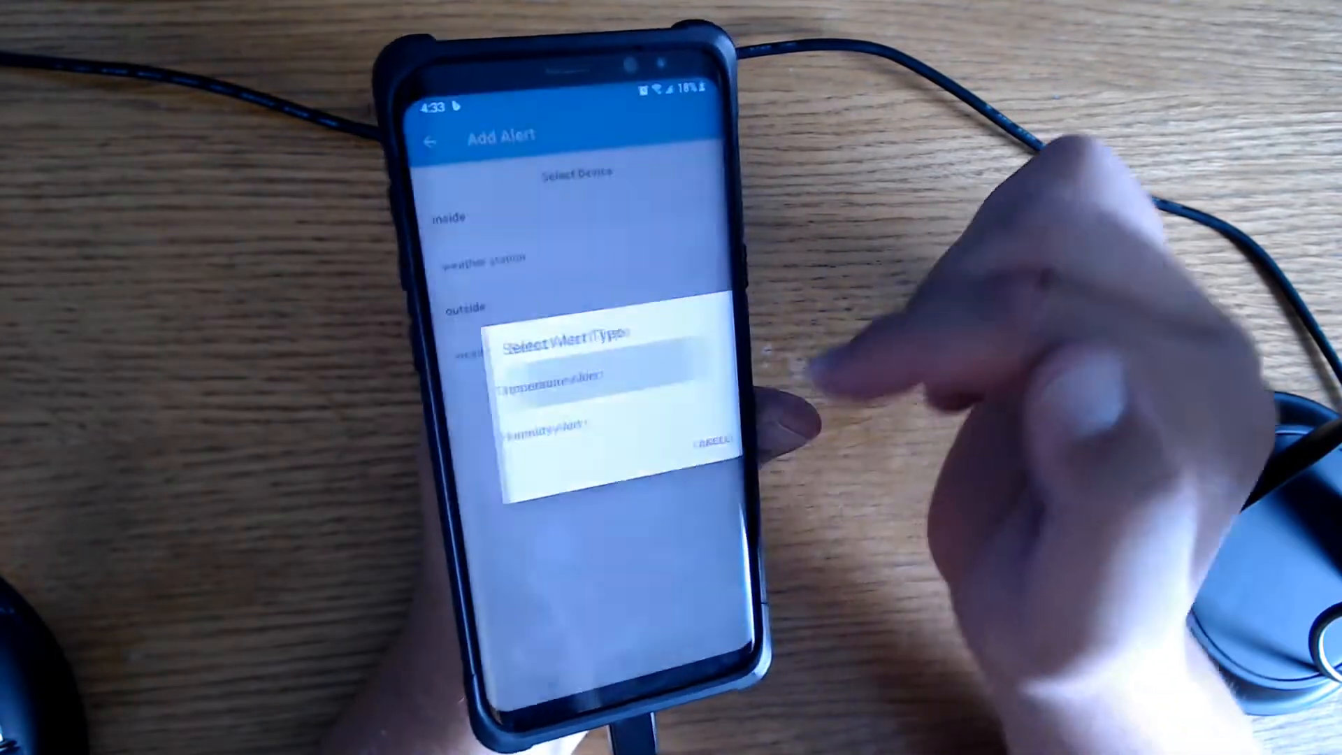
pyautogui.click(556, 379)
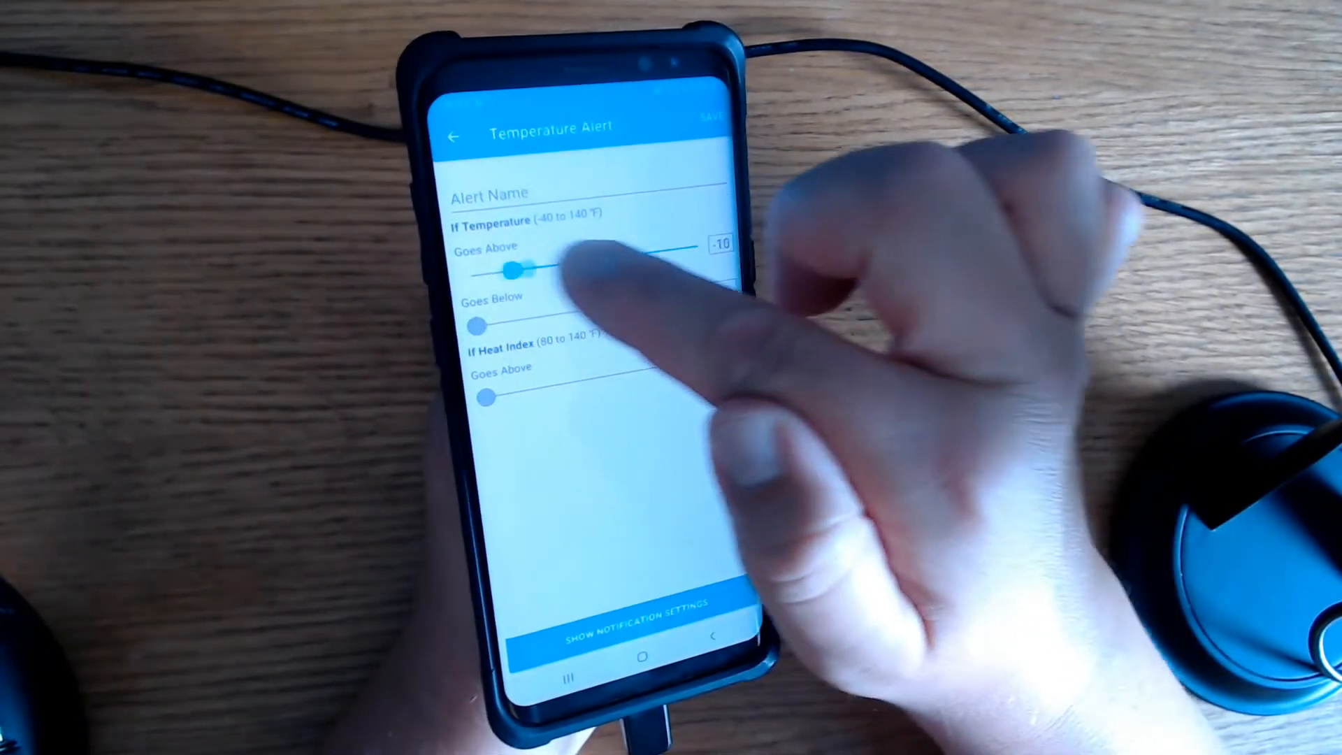
pyautogui.moveTo(513, 267); pyautogui.dragTo(603, 260)
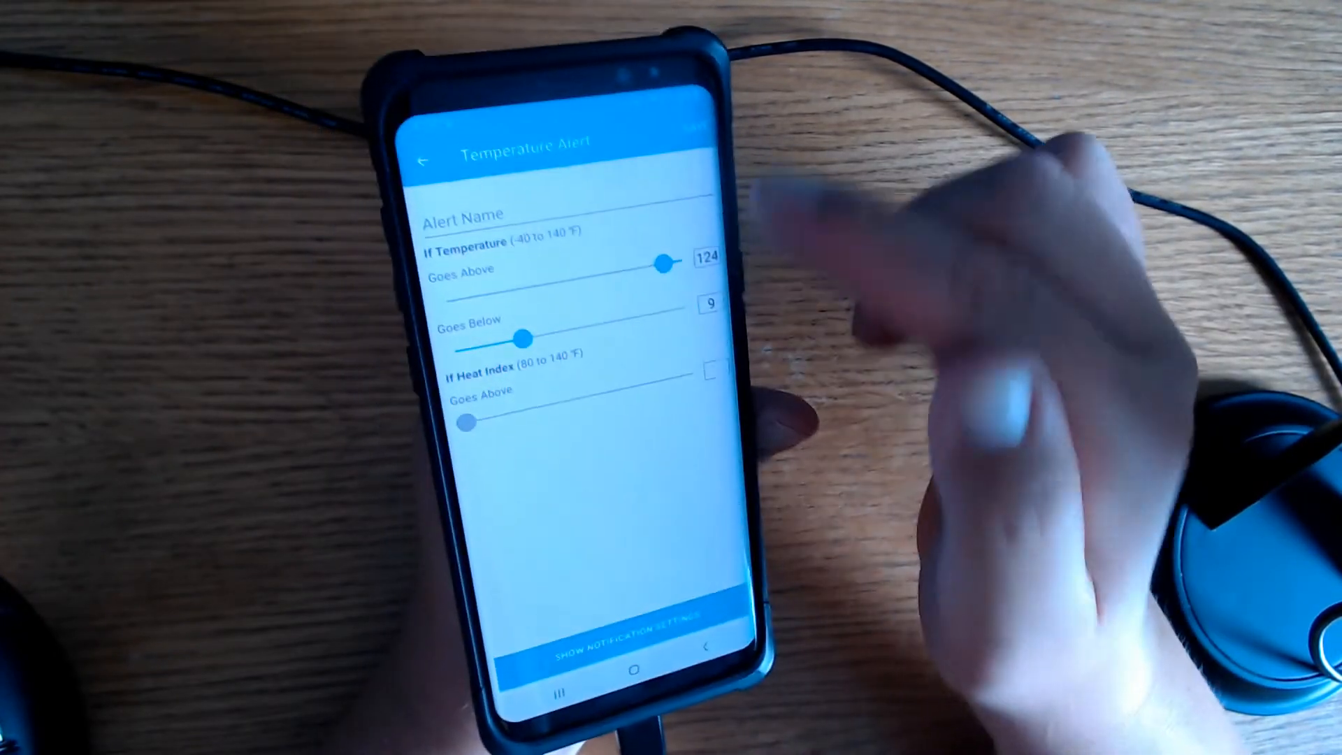
pyautogui.click(622, 625)
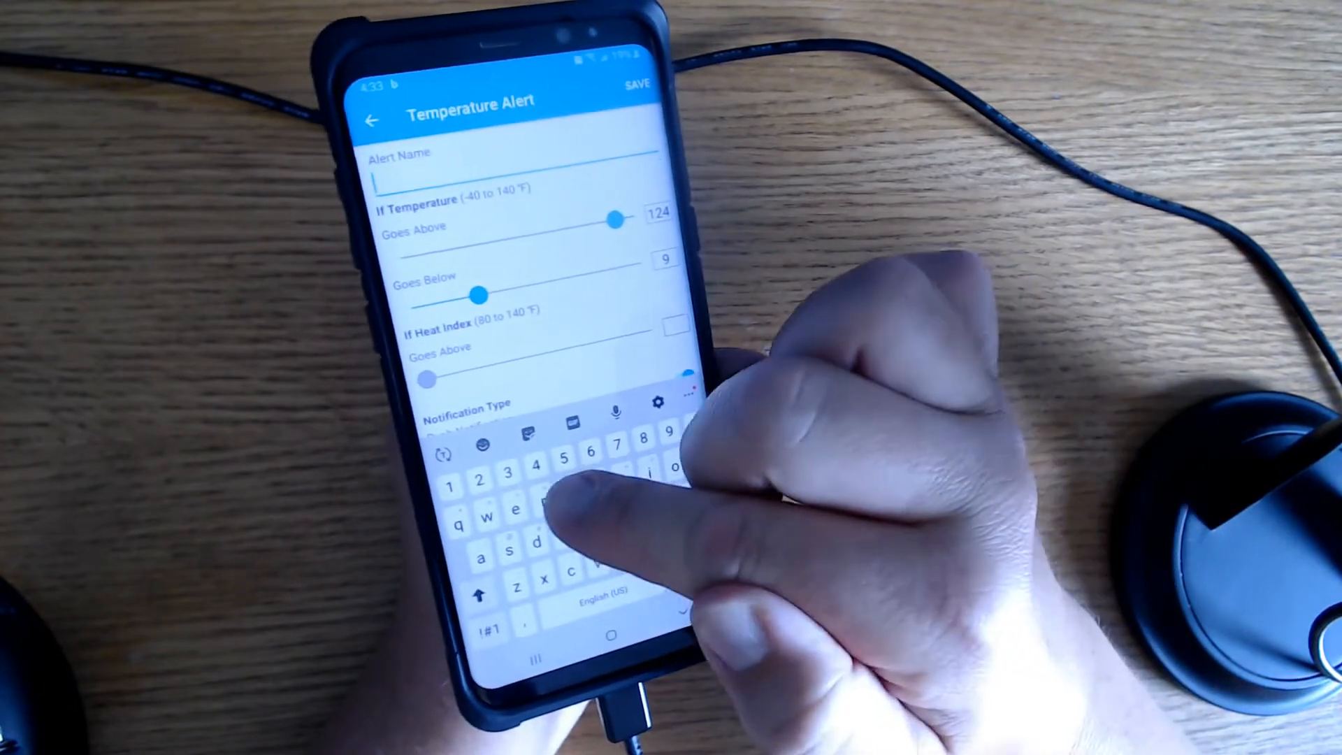
pyautogui.write('temp')
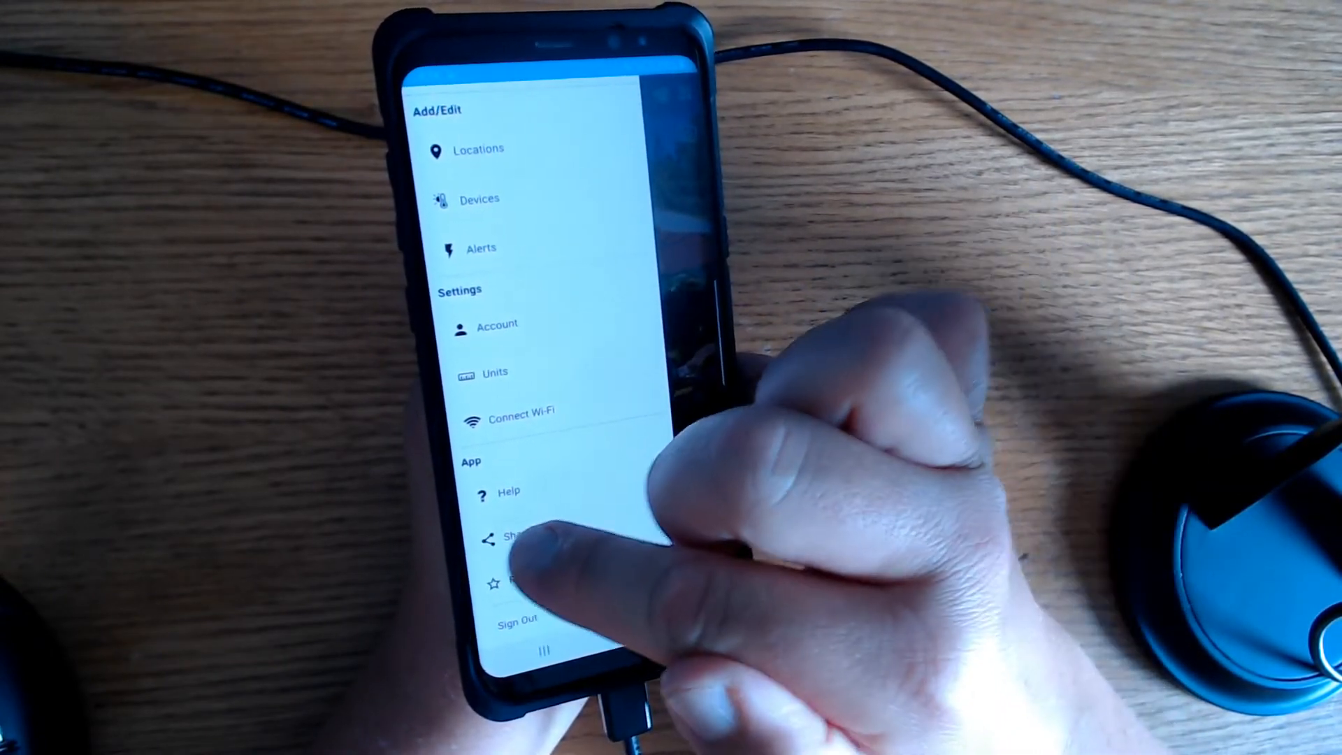
# - Save the 'temp' temperature alert and bring up the navigation menu
pyautogui.click(514, 538)
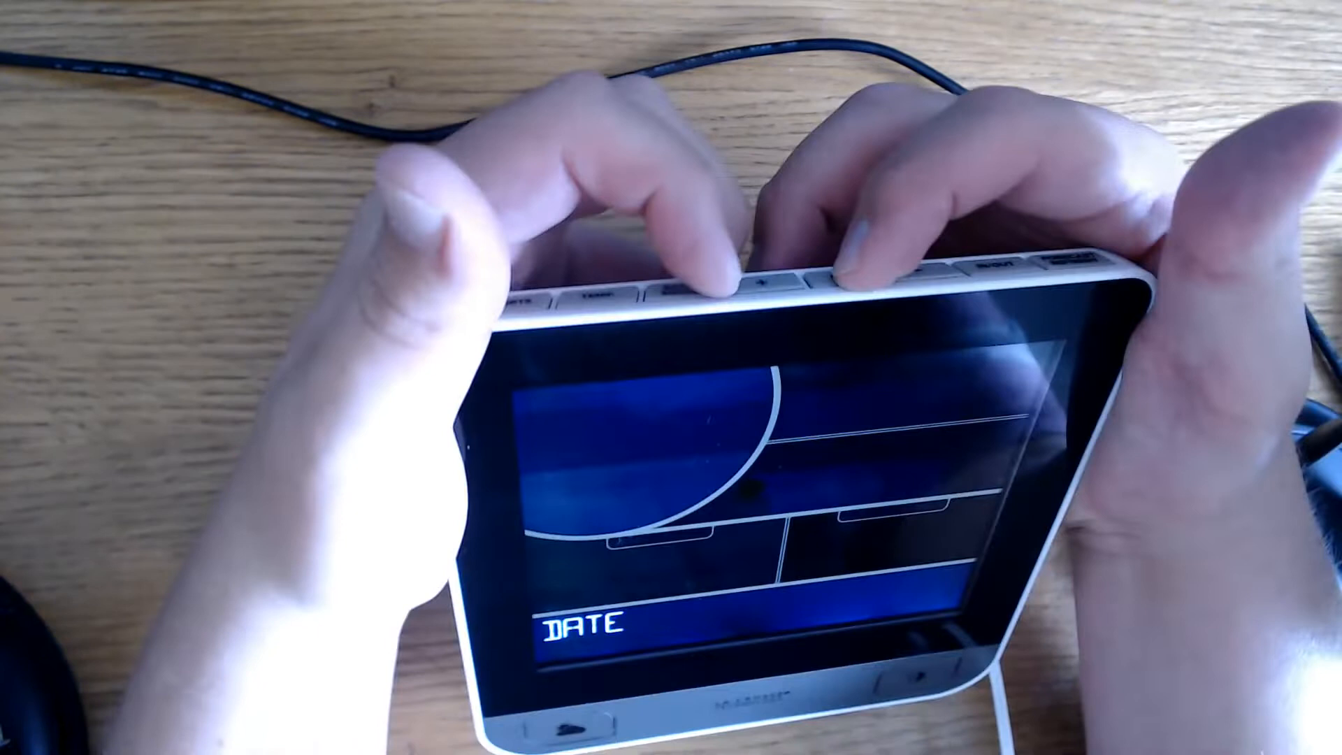
# - Cycle the station settings from DATE past BAROMETRIC PRESSURE back to the readings
pyautogui.click(762, 283)
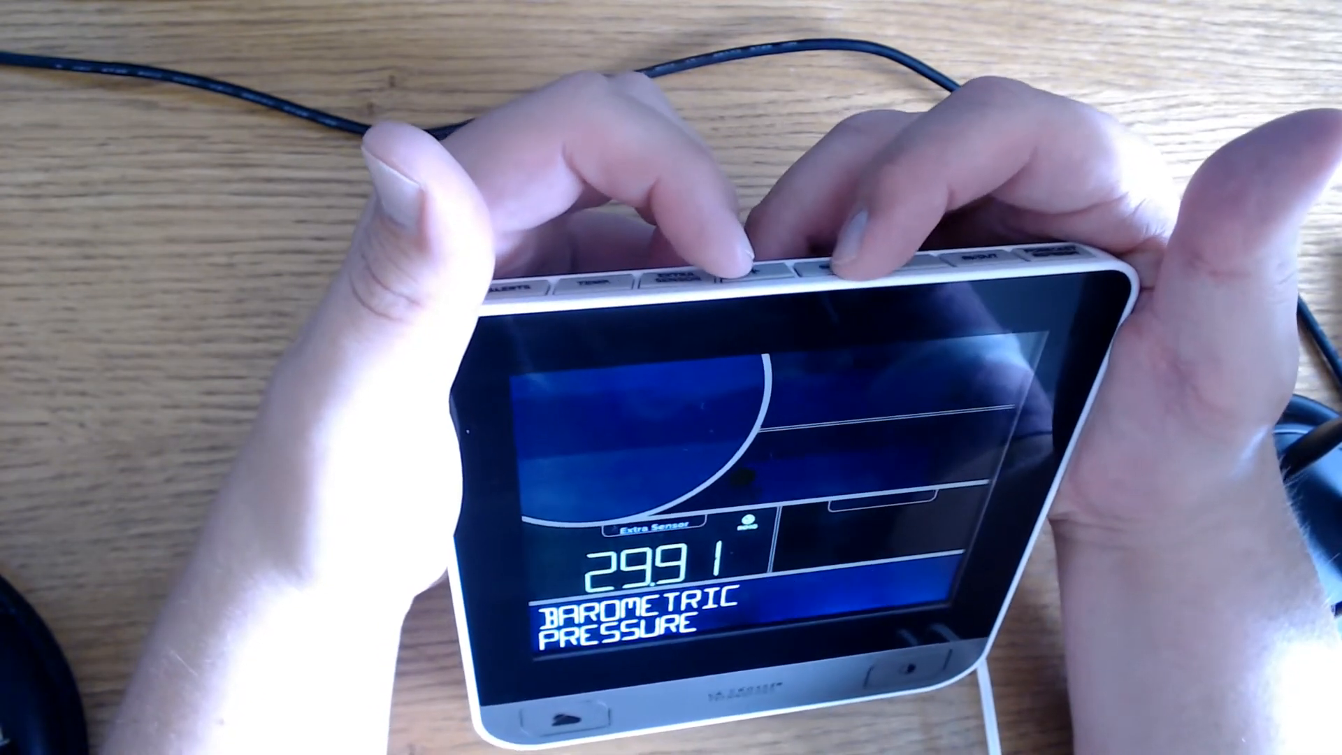
pyautogui.click(822, 266)
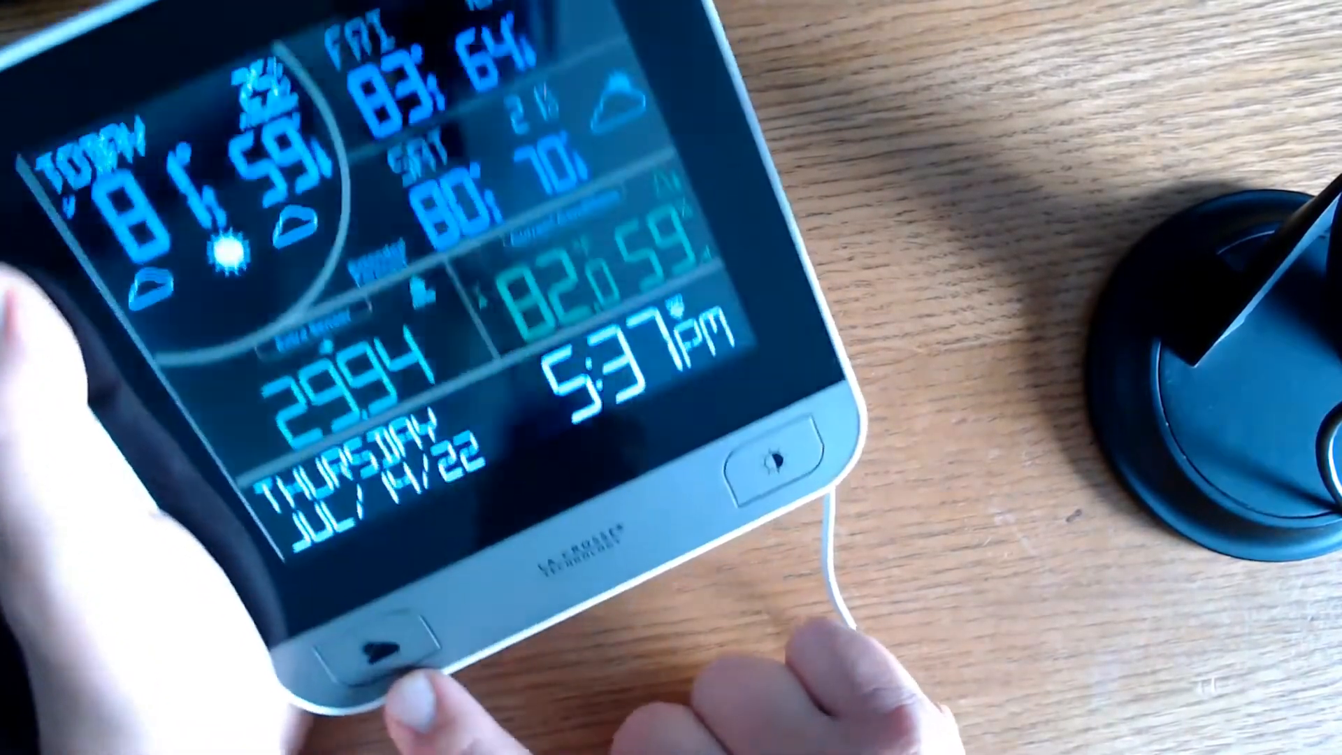
# - Show the station home screen: forecast, weekend outlook, 81.5°, 60% humidity, 29.91 pressure
pyautogui.click(369, 651)
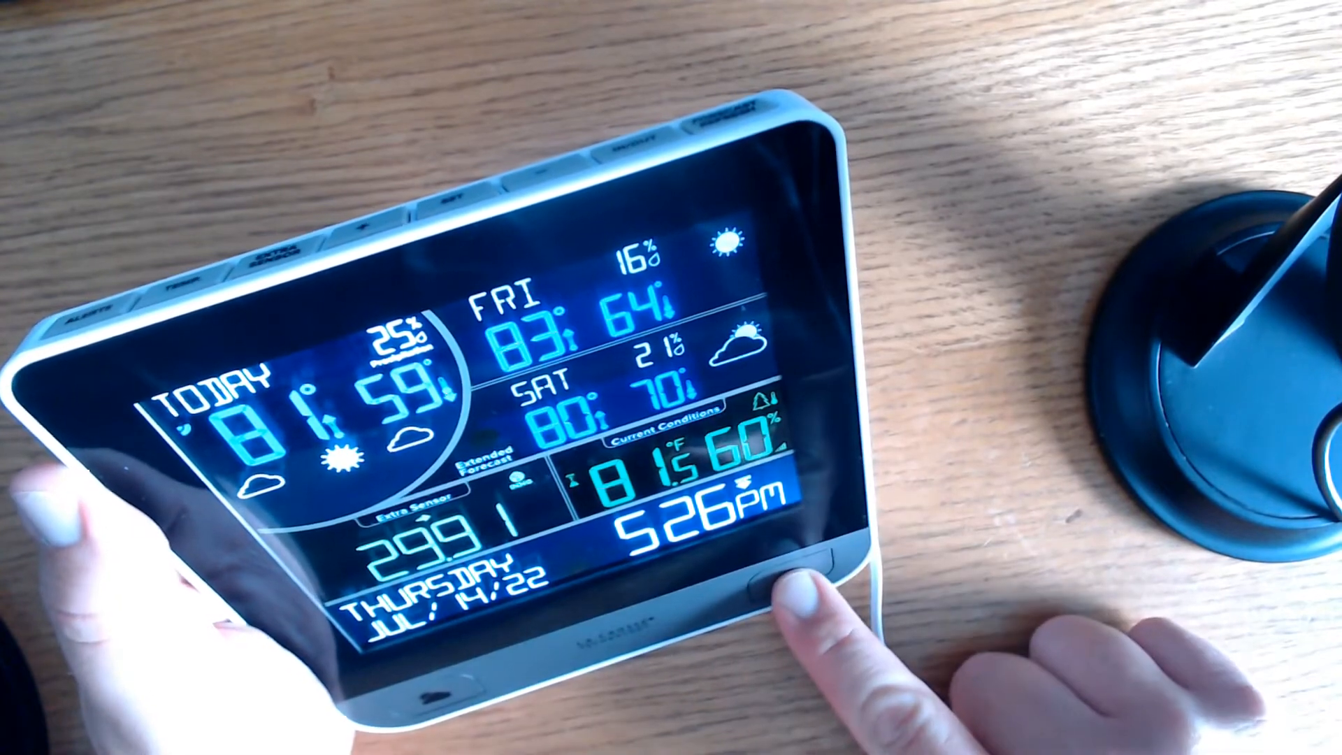
# - Skip past AUTO DIM and STOP TIME, then raise BACKLIGHT from 3 to 4
pyautogui.click(778, 591)
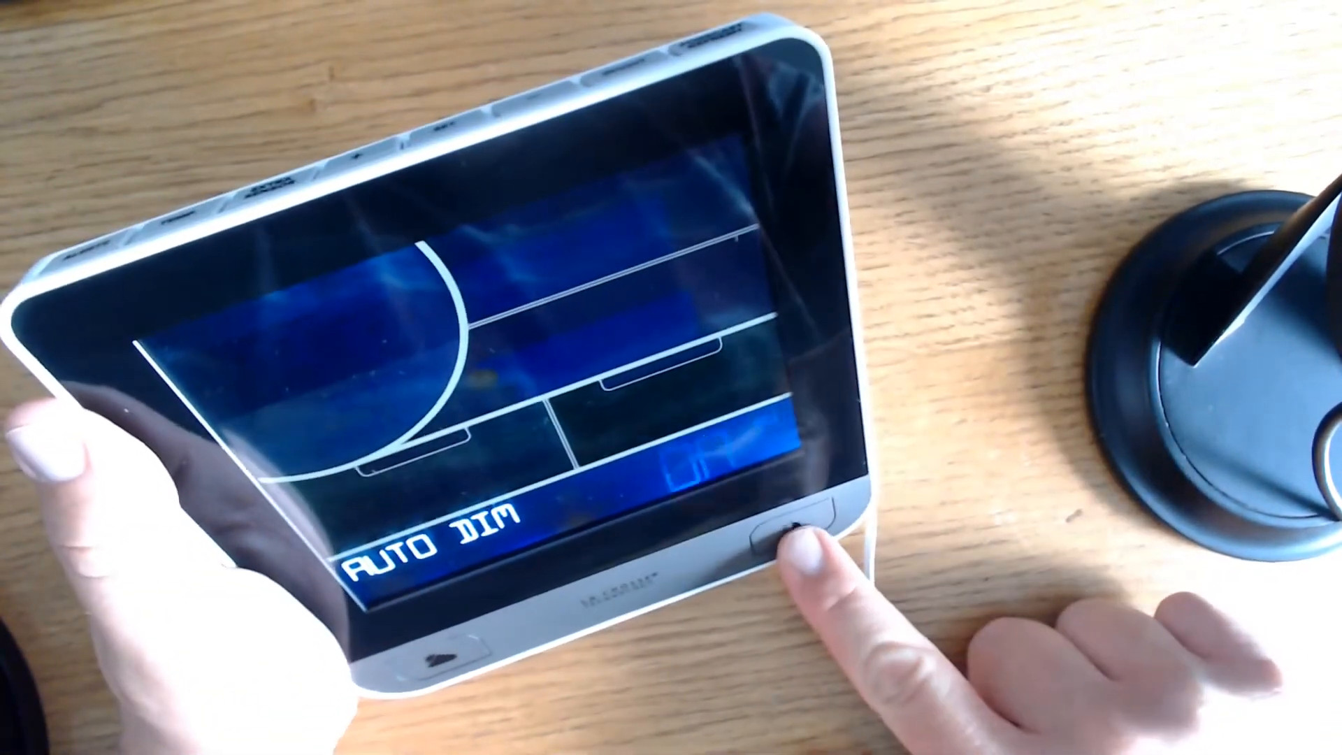
pyautogui.click(787, 530)
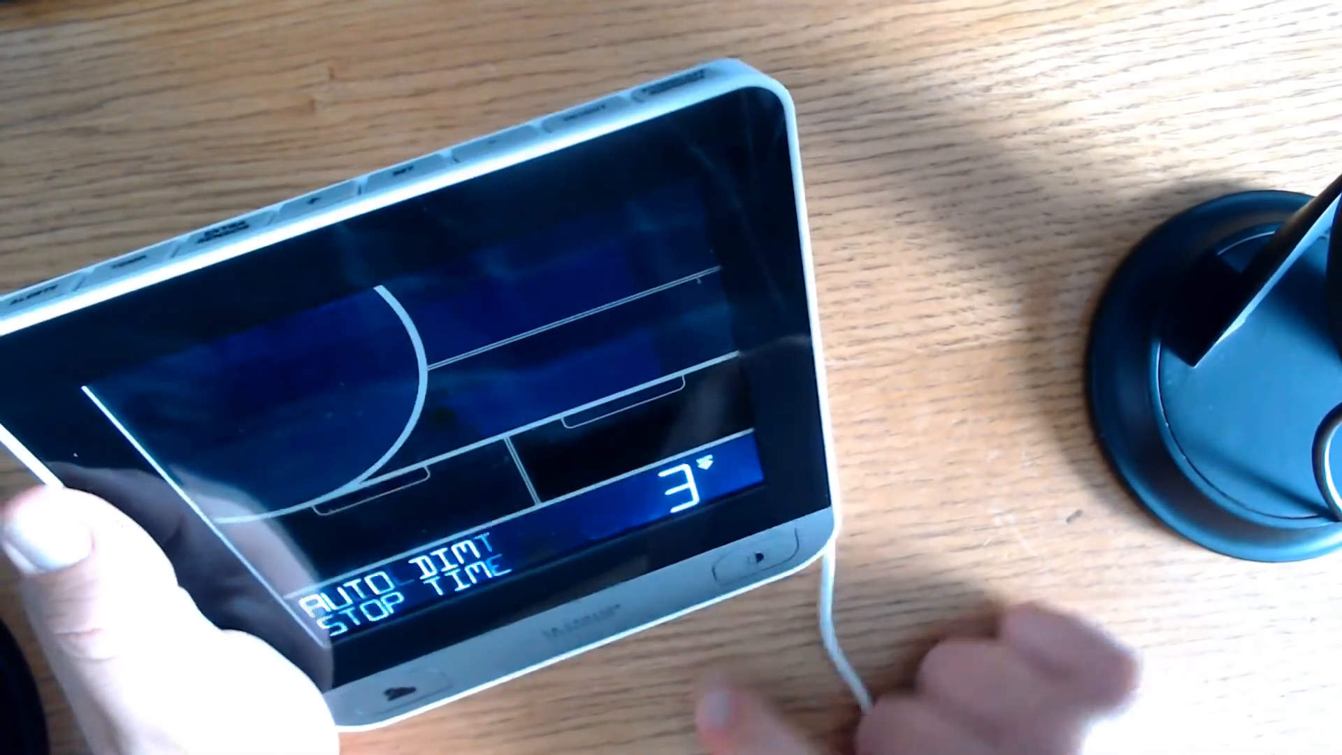
pyautogui.click(749, 561)
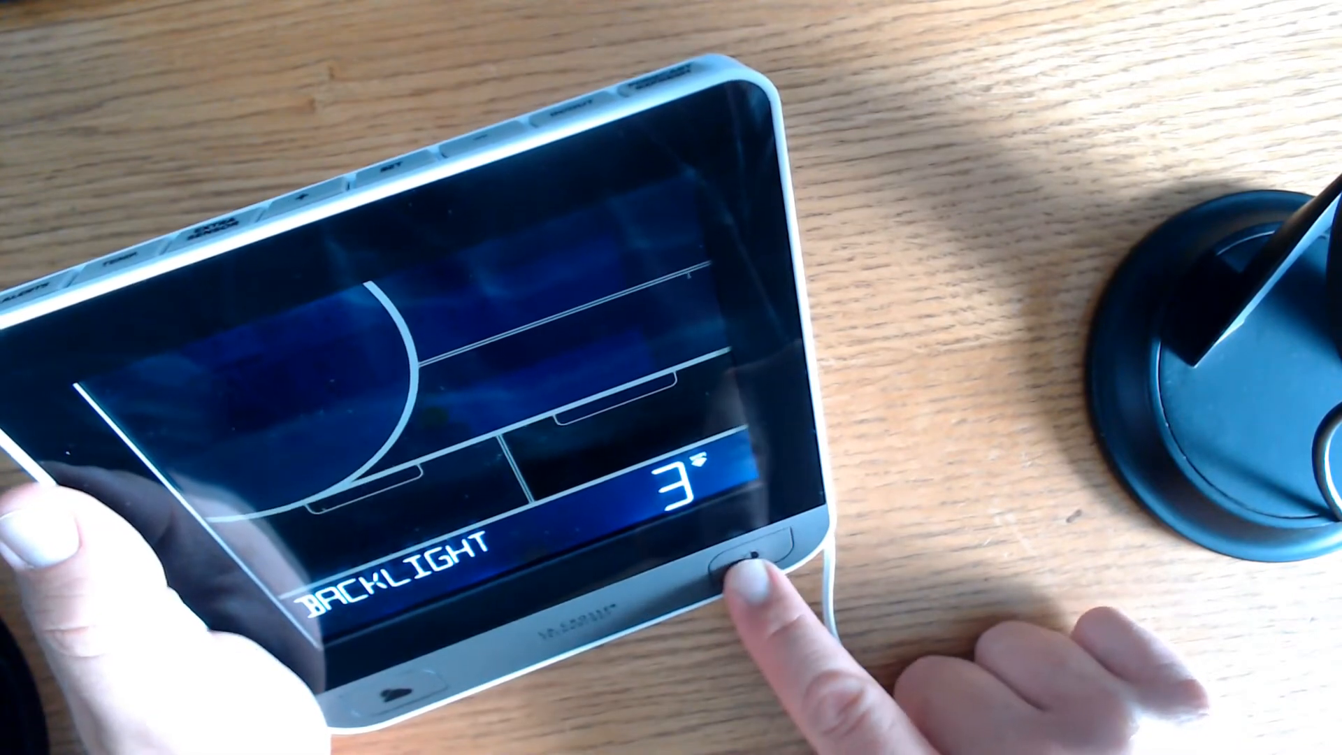
pyautogui.click(753, 564)
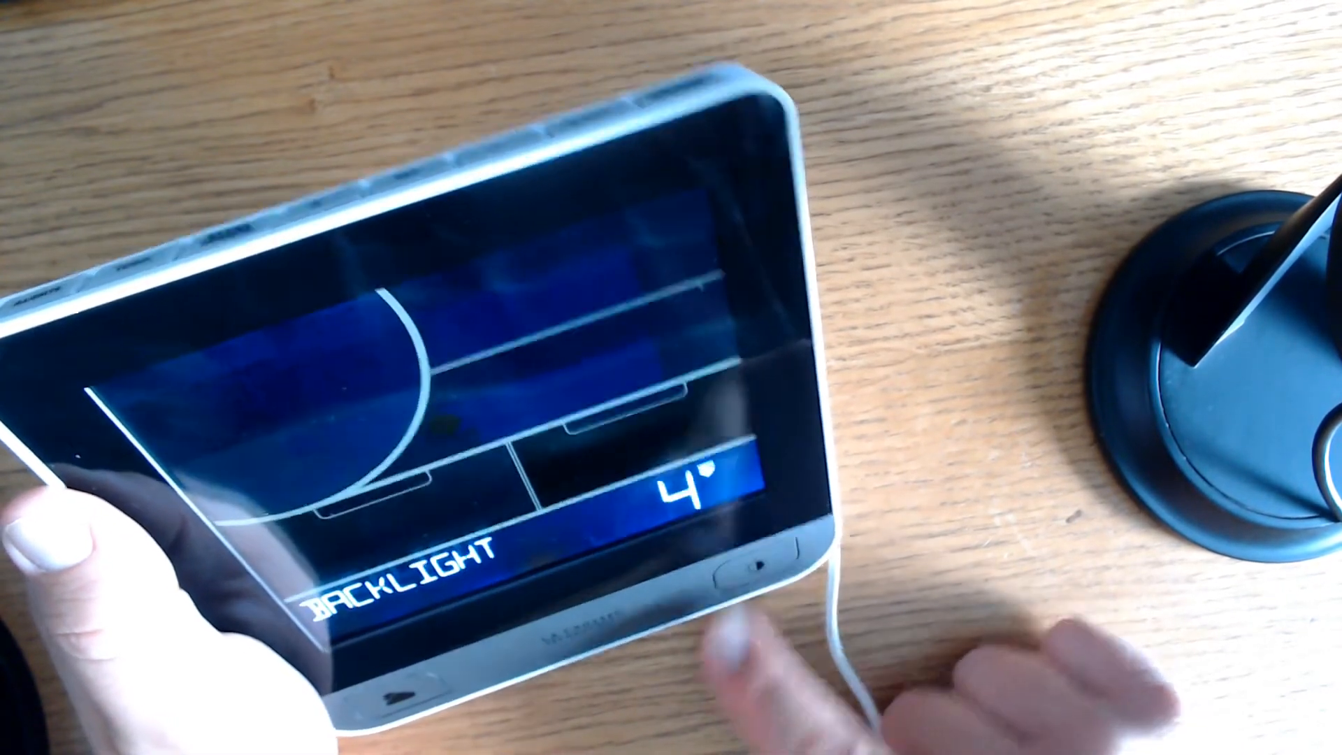